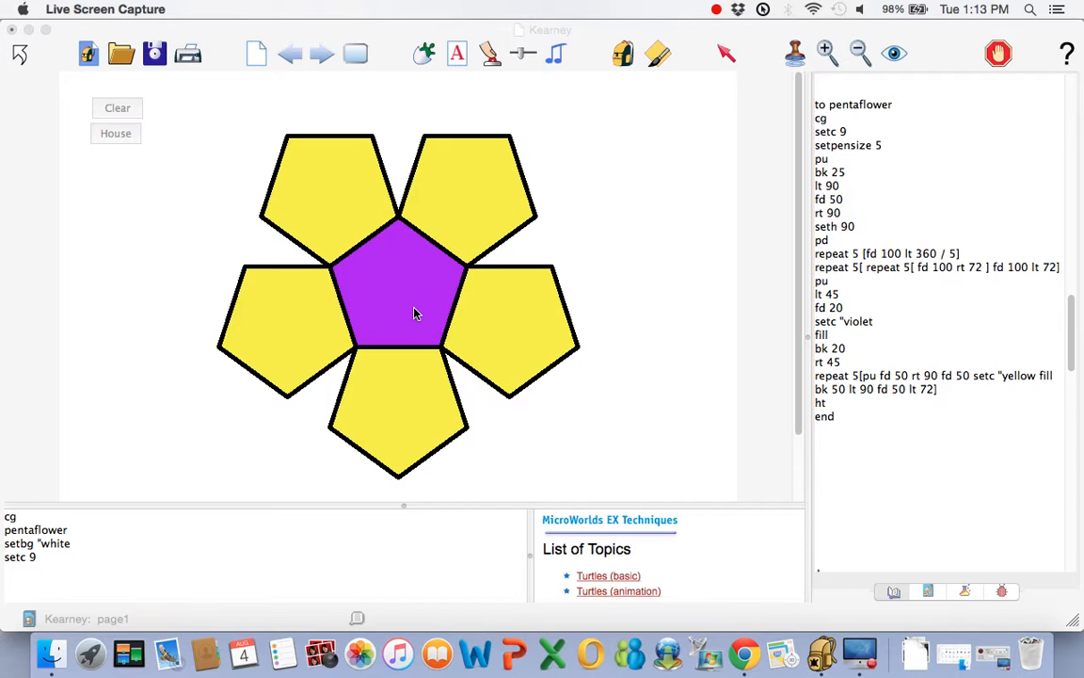
mouse_move(741, 279)
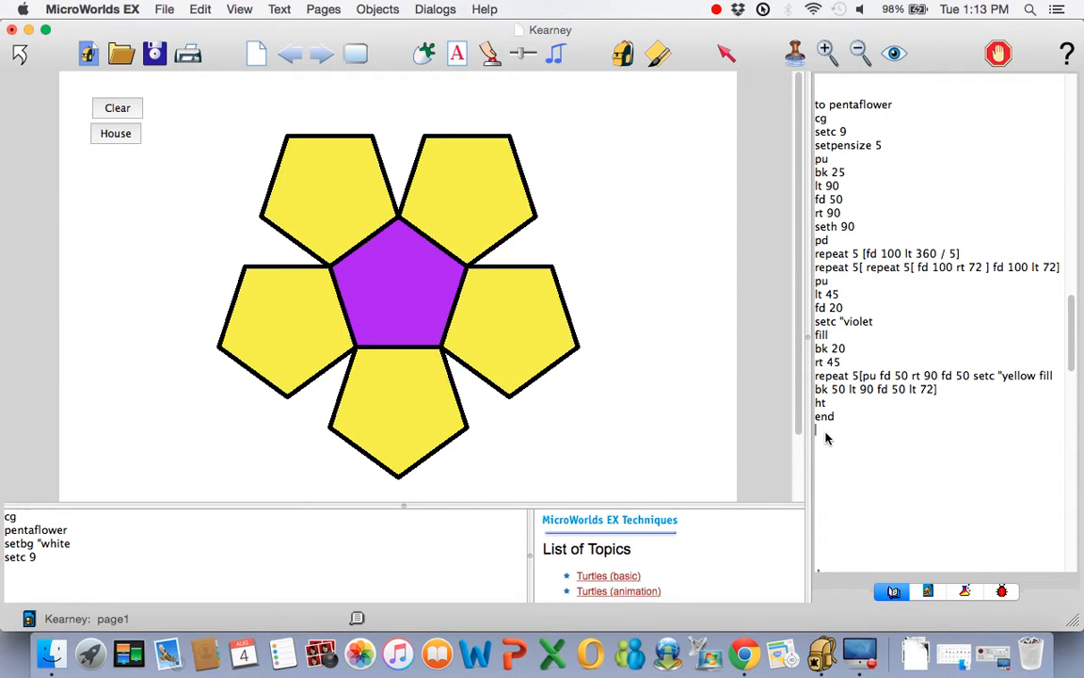
Start a quarterr procedure whose title line takes an input :x
text(to)
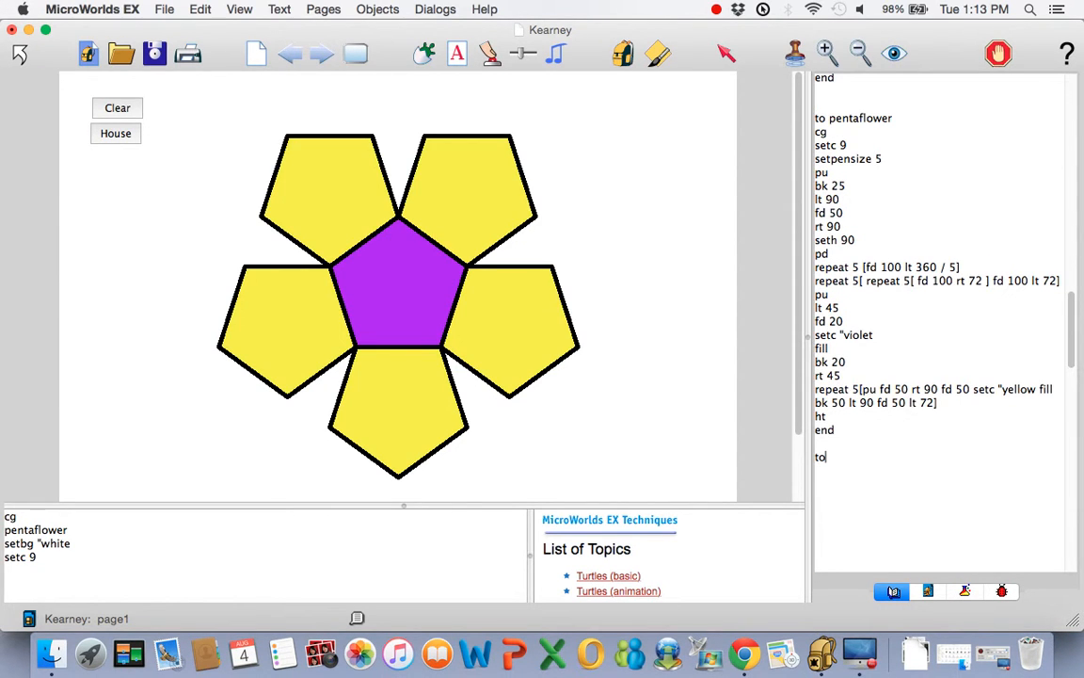
text(quarterr)
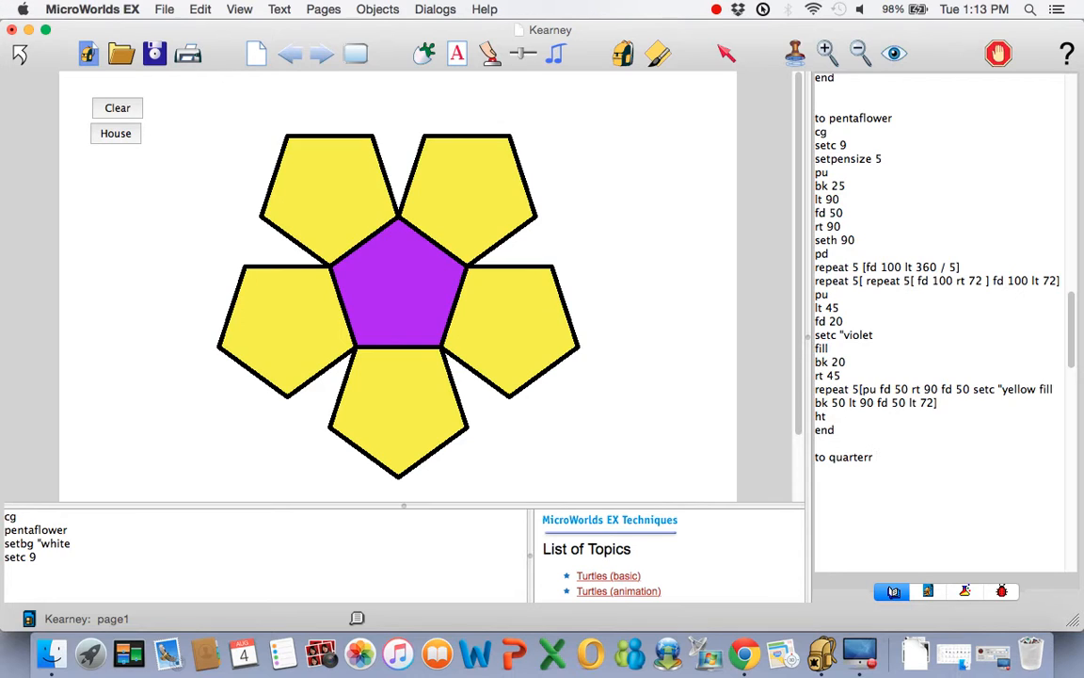
click(877, 458)
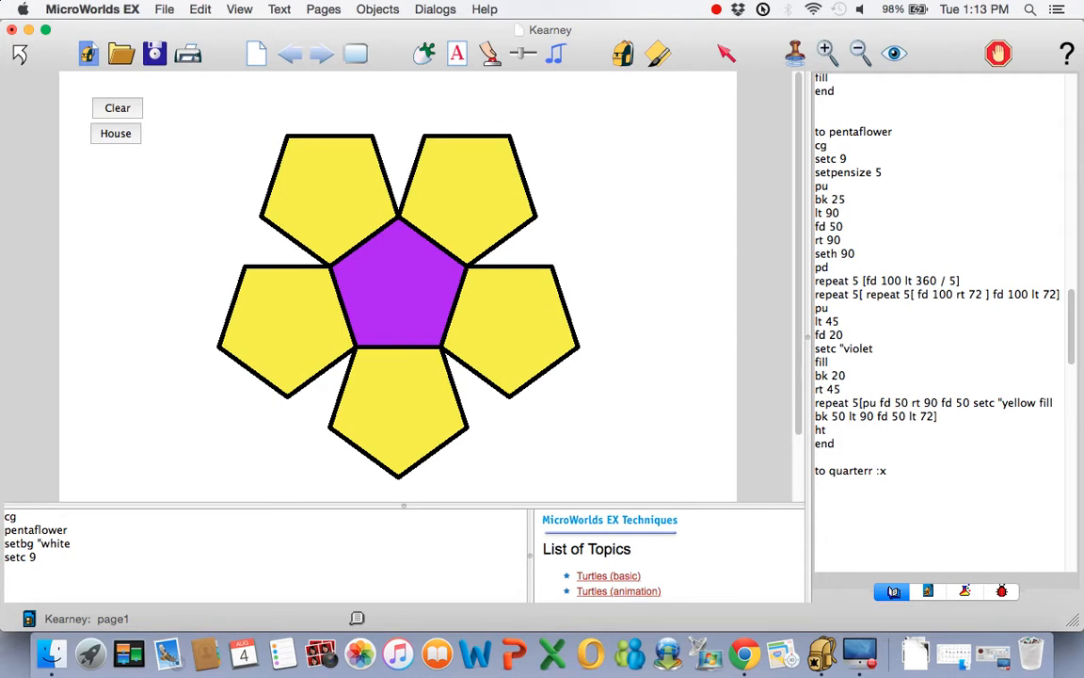
Give quarterr the body repeat 90 [fd :x * 3.14 / 360 rt 1] and end it
text(repepa)
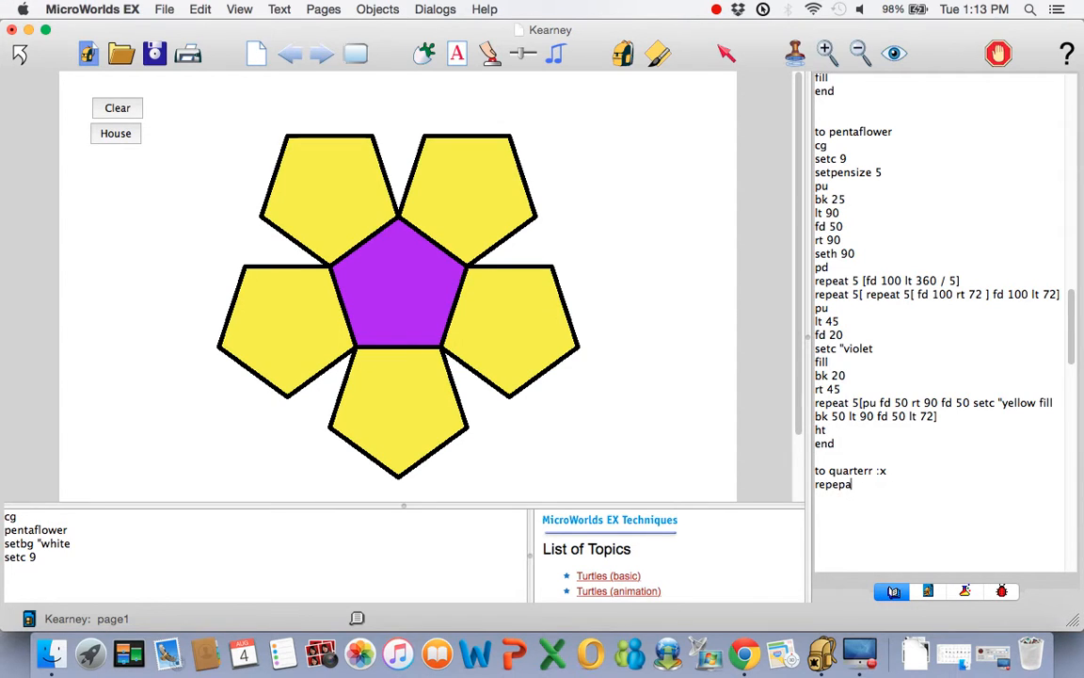
key(backspace)
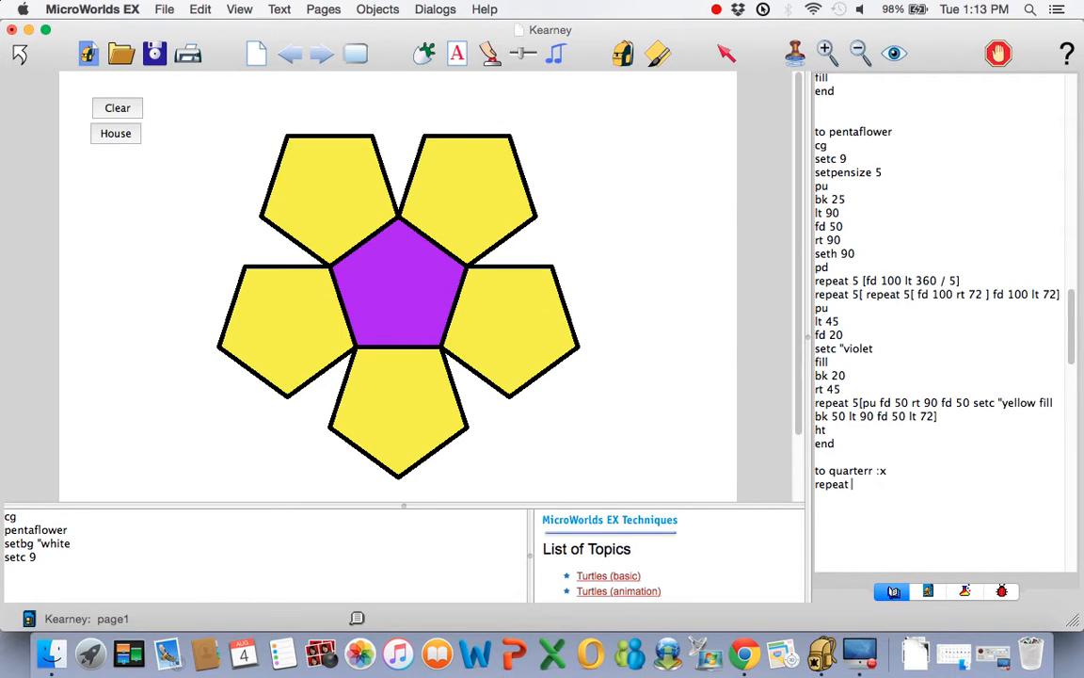
text(9)
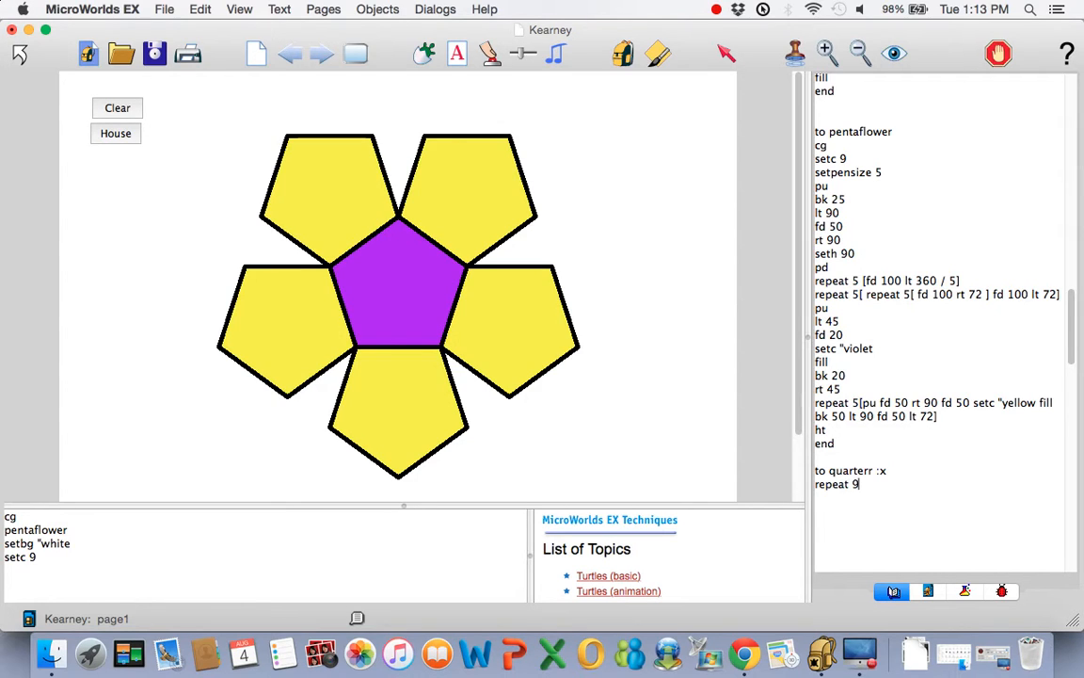
text(0 [)
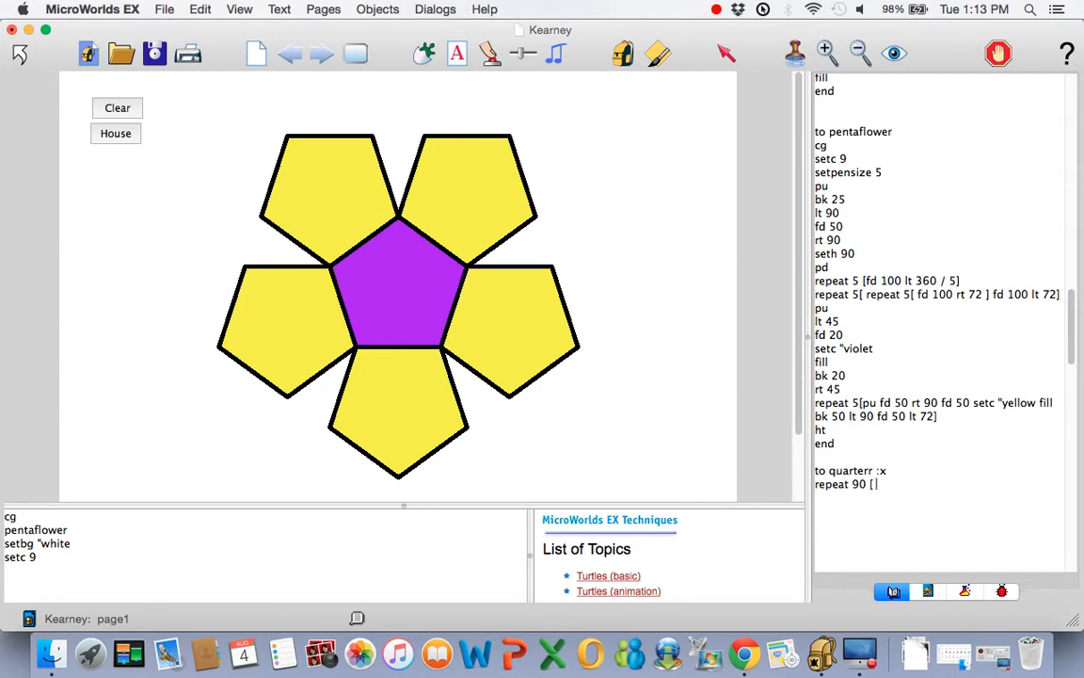
text(fd)
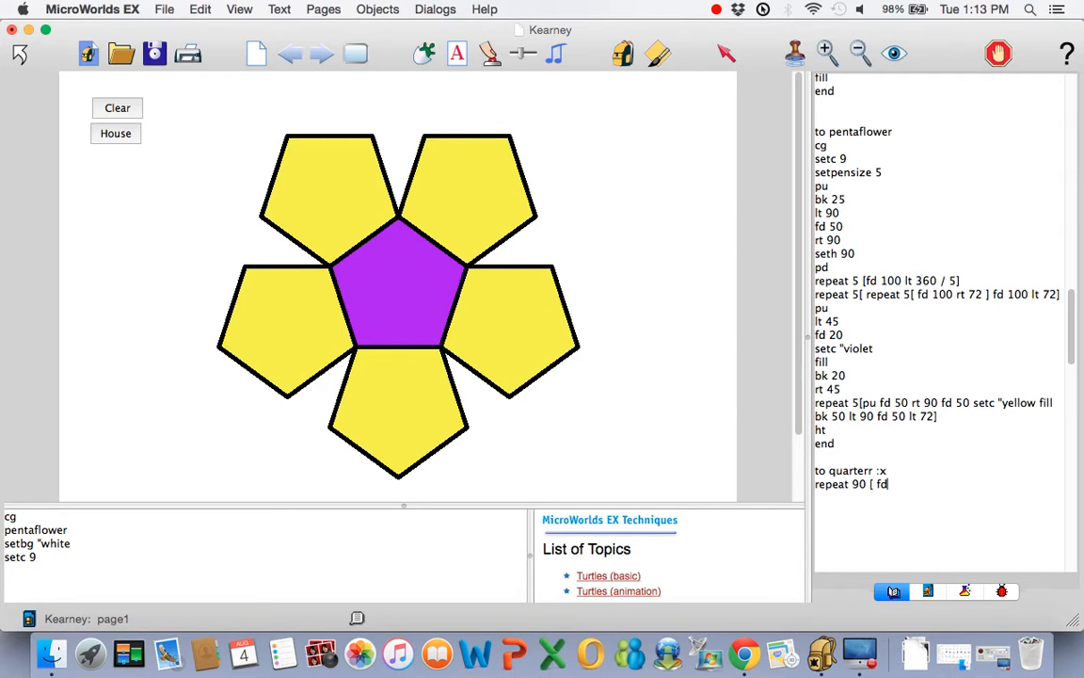
text(:)
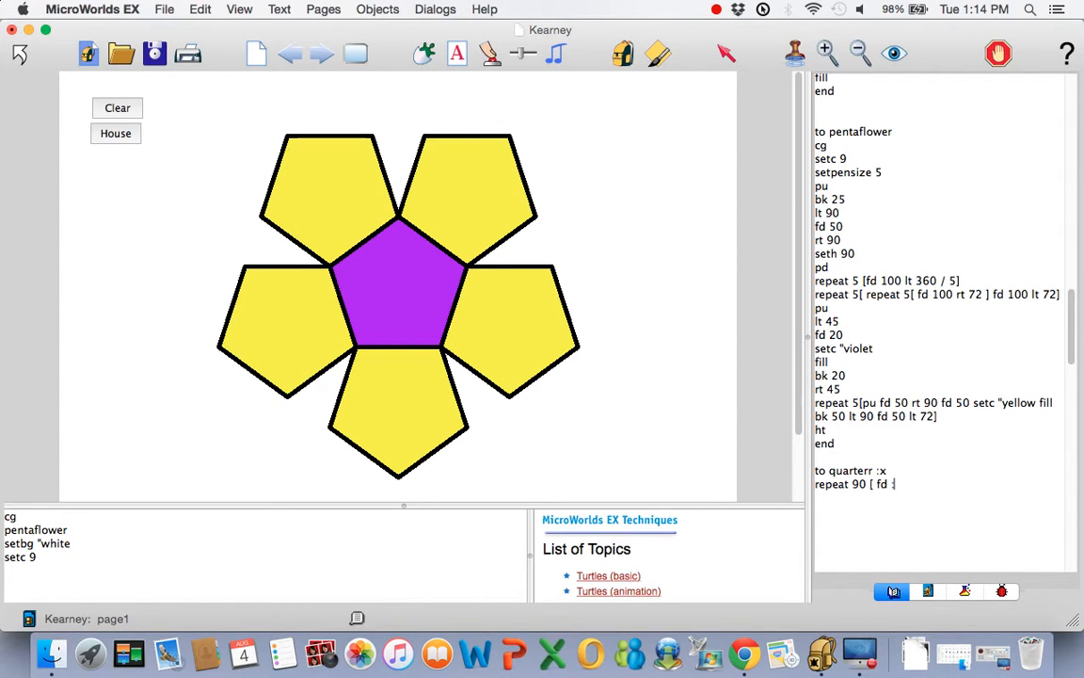
text(:x * 3.14)
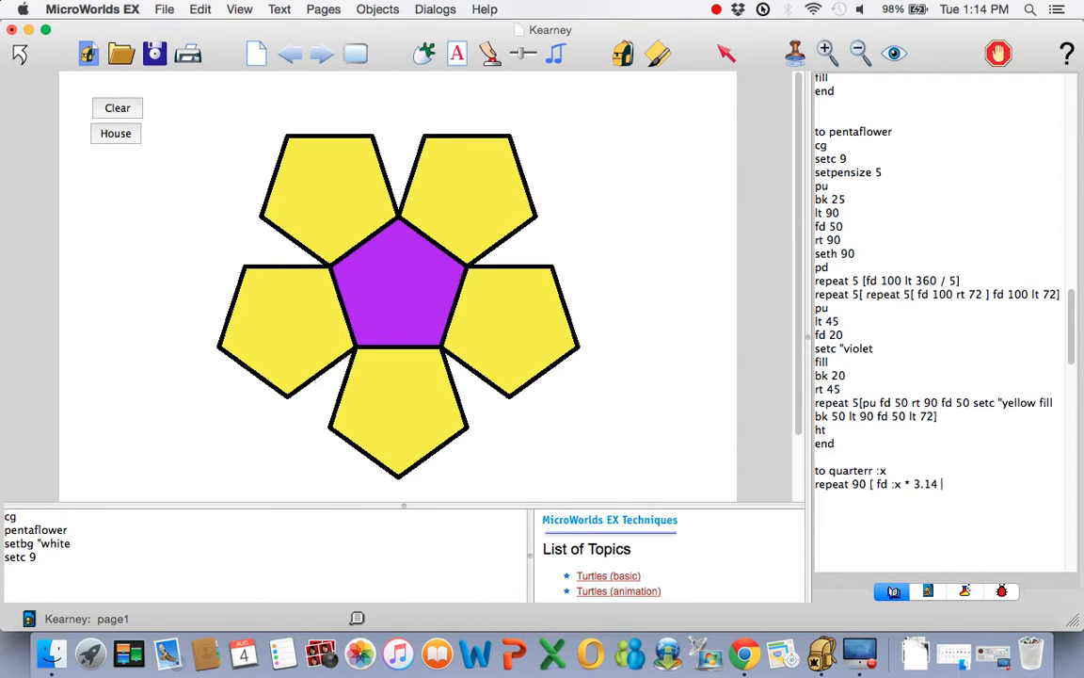
text(/ 36)
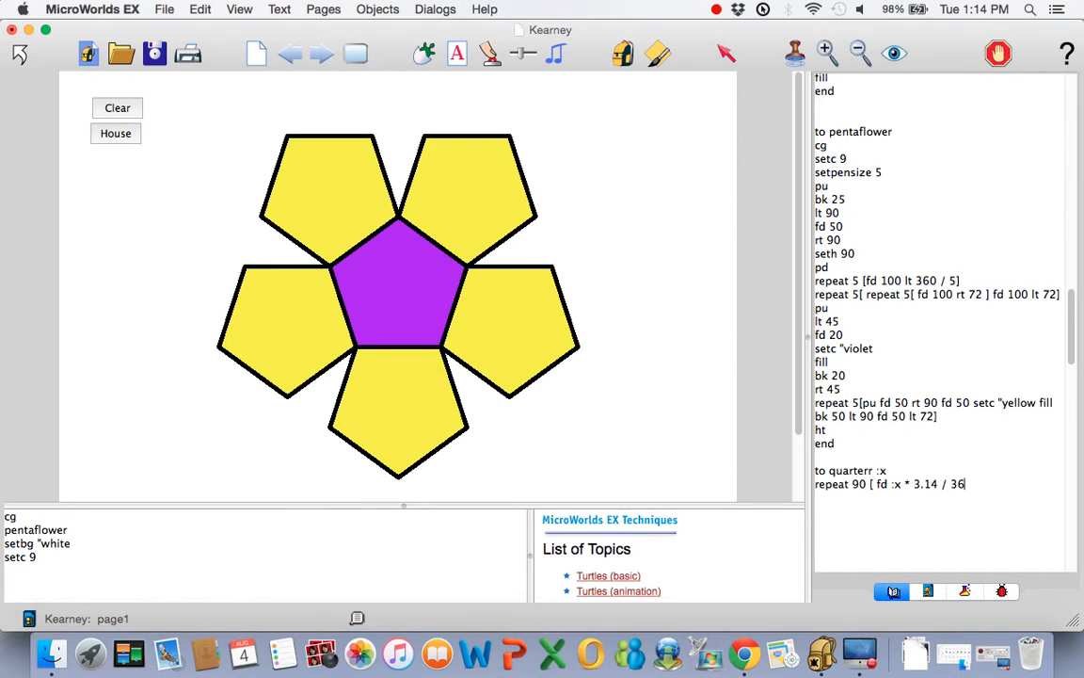
text(rt 1)
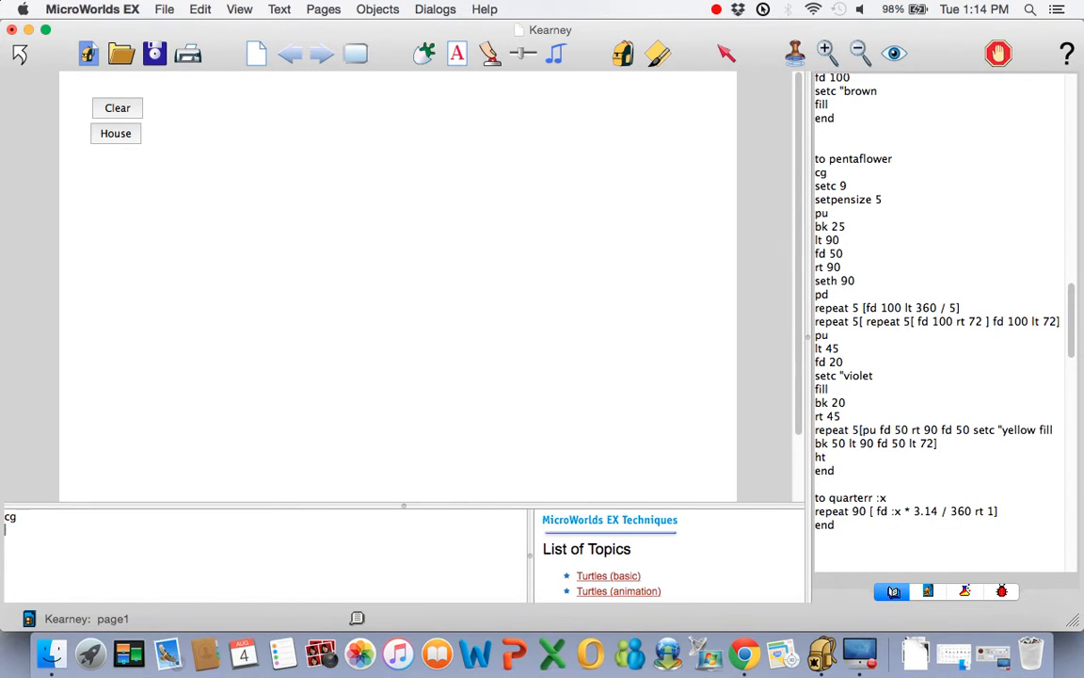
Run quarterr 100 then fd 100, drawing a quarter arc with a straight 100-step line
text(q)
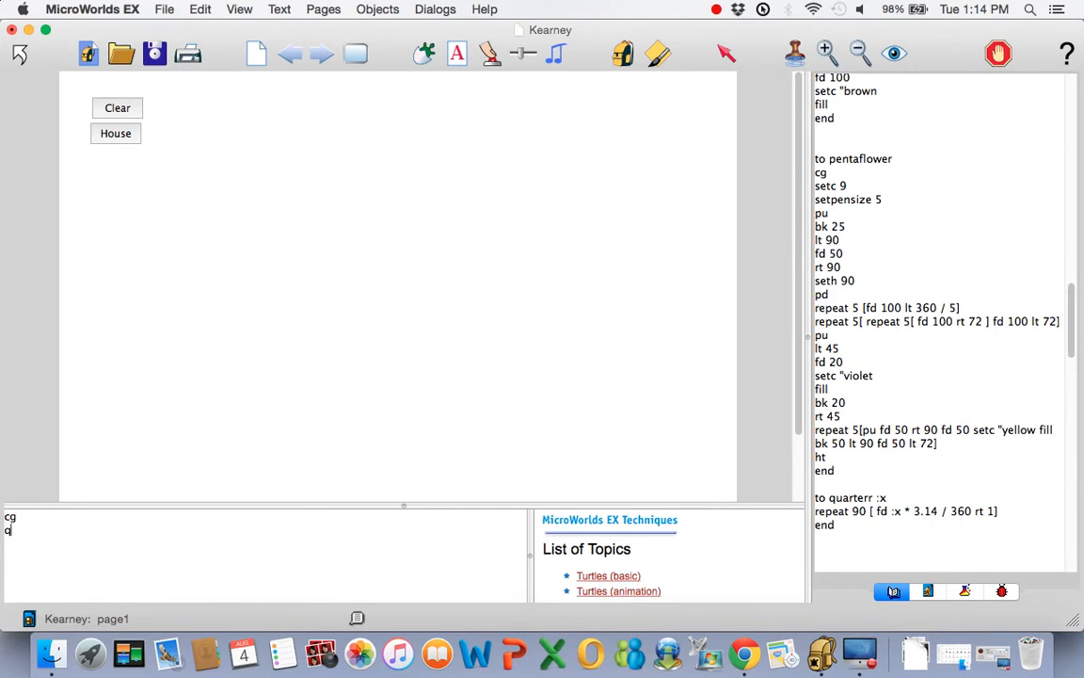
text(uarterr 100)
text(pd)
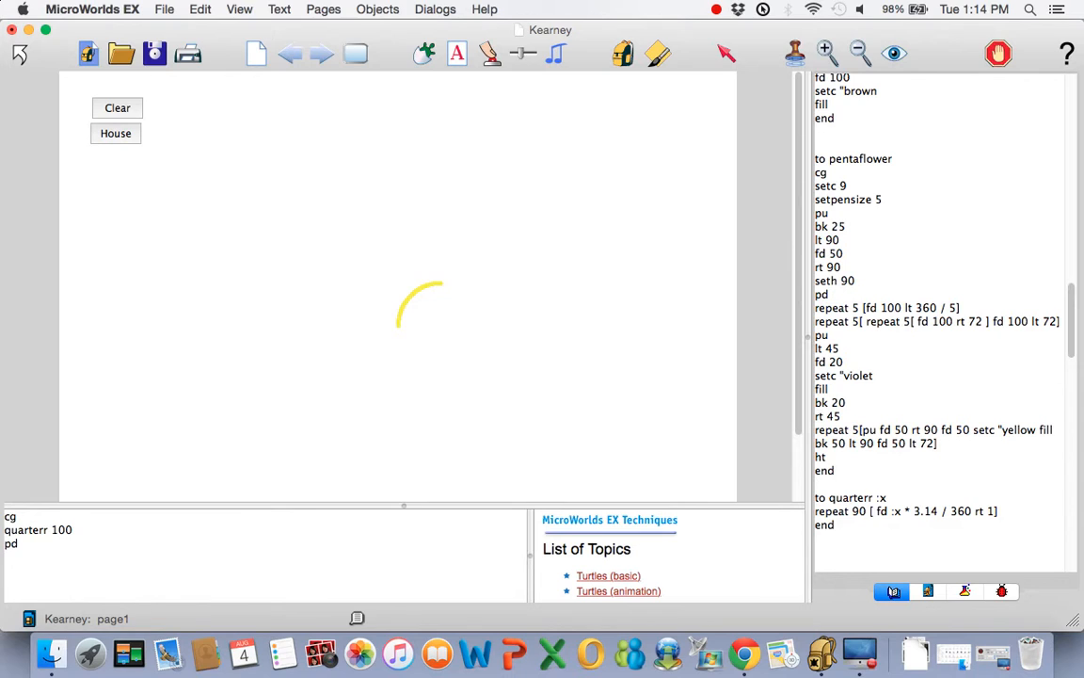
text(set)
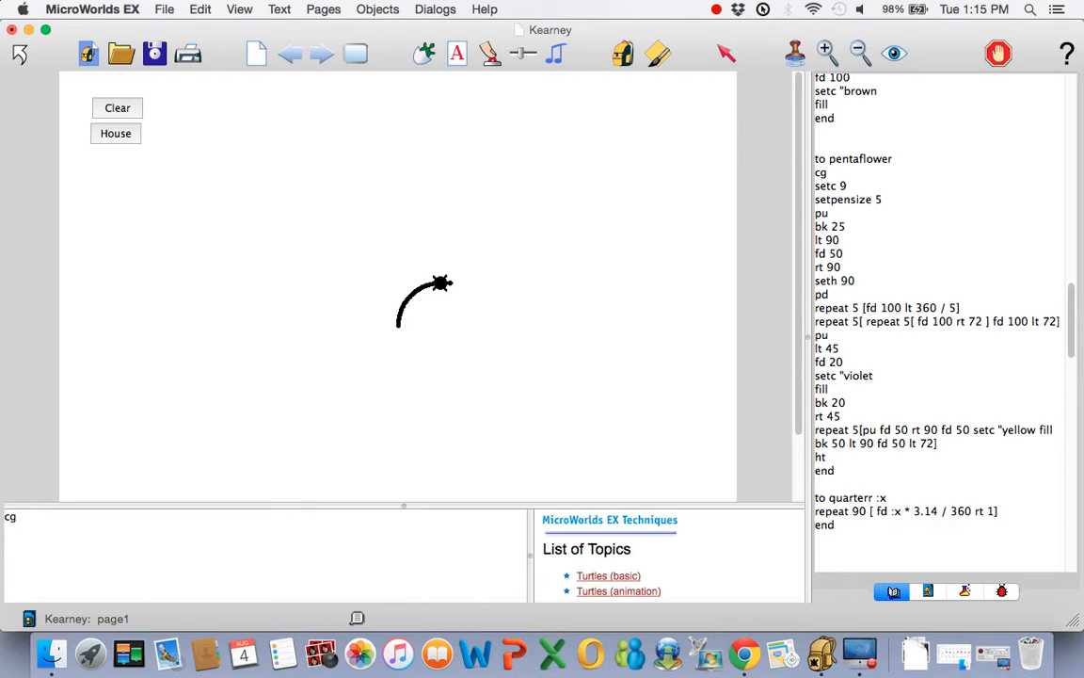
text(fd 100)
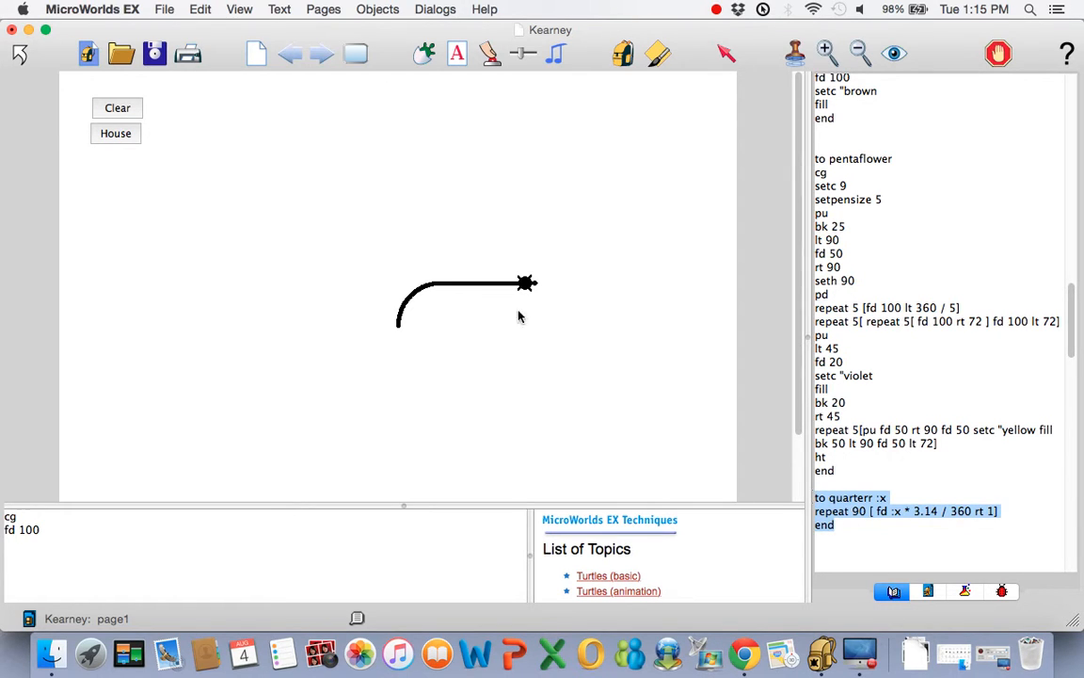
Copy the quarterr procedure via the Edit menu to make a quarterl duplicate
click(200, 8)
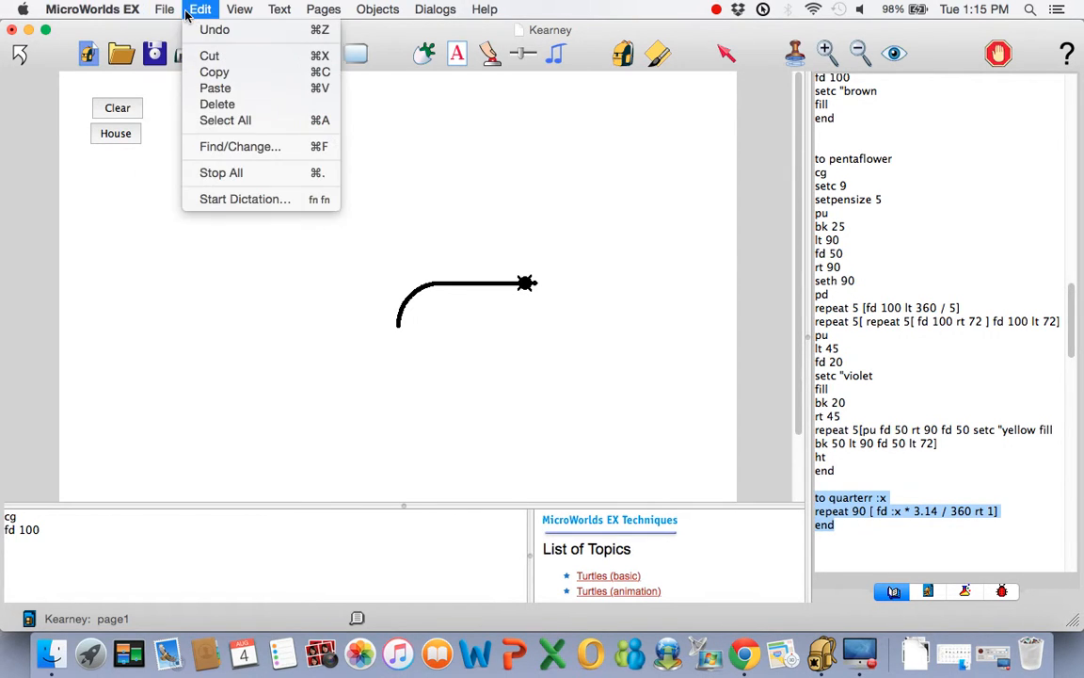
click(599, 327)
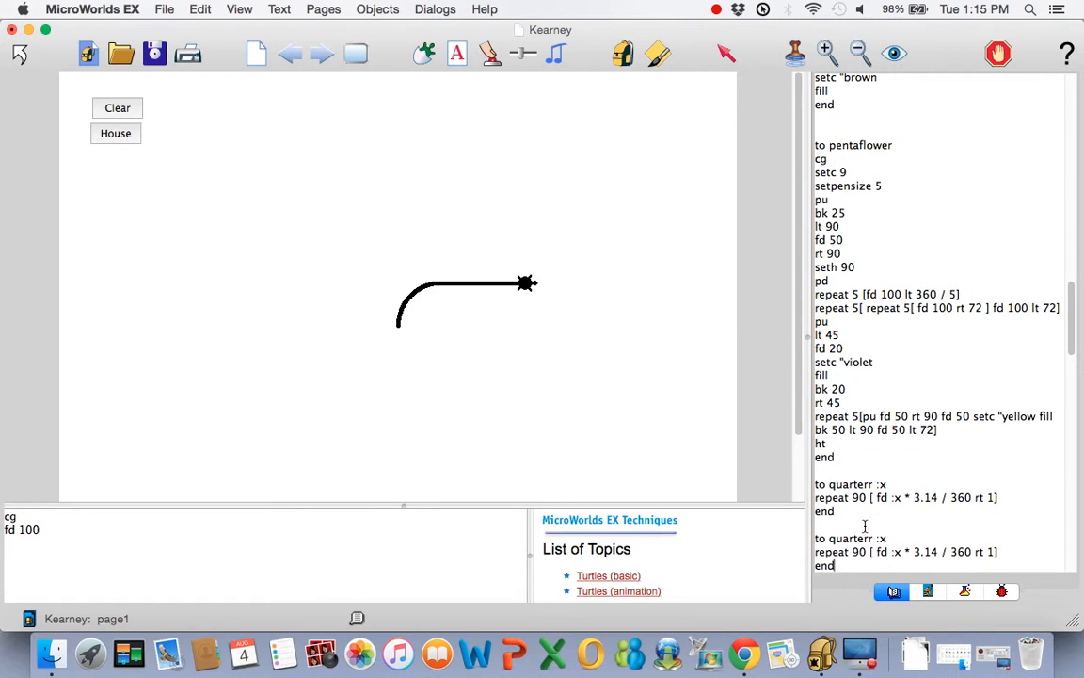
mouse_move(943, 531)
text(l)
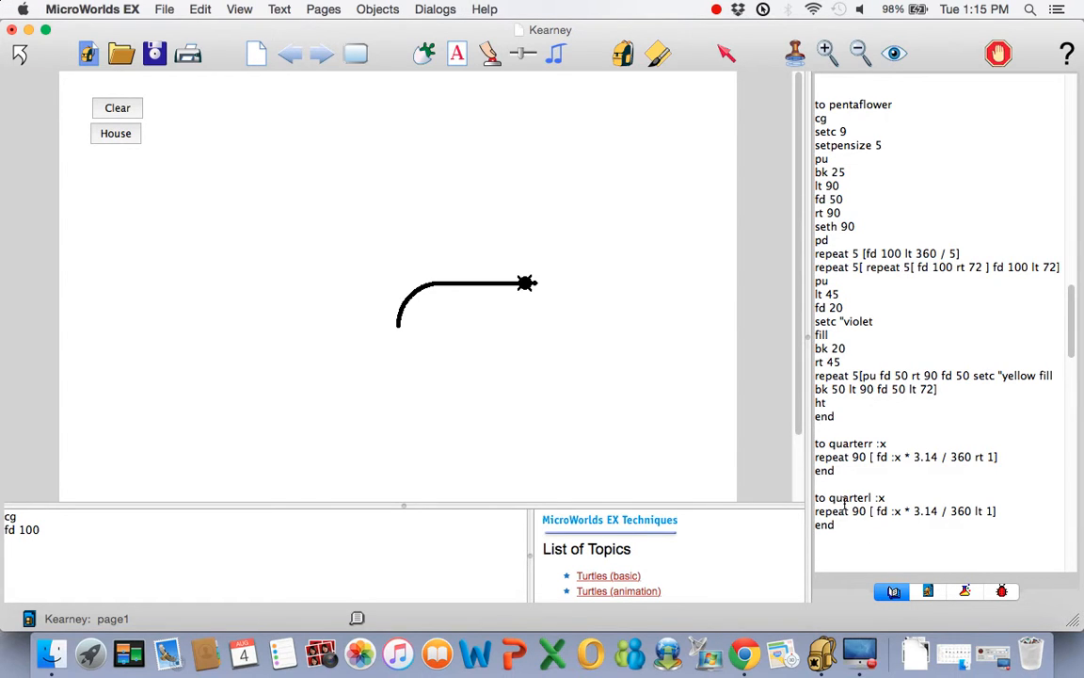
Write petal's body: repeat 2[ quarterr 100 fd 100 quarterl 100 rt 180]
scroll(down, 3)
text(to petal)
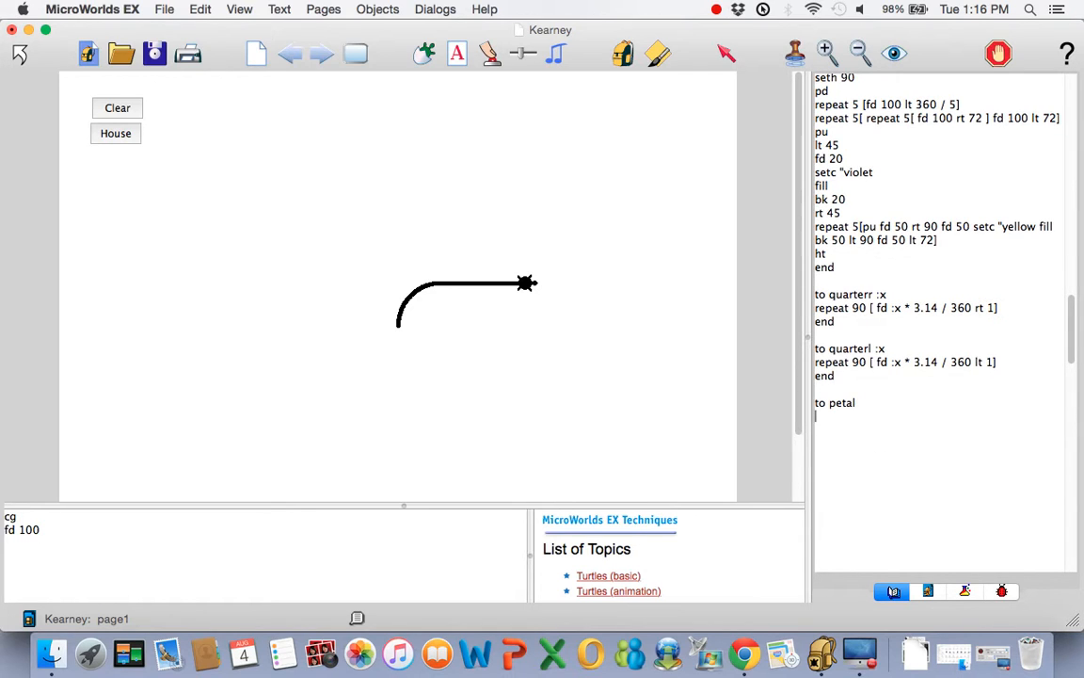
mouse_move(593, 301)
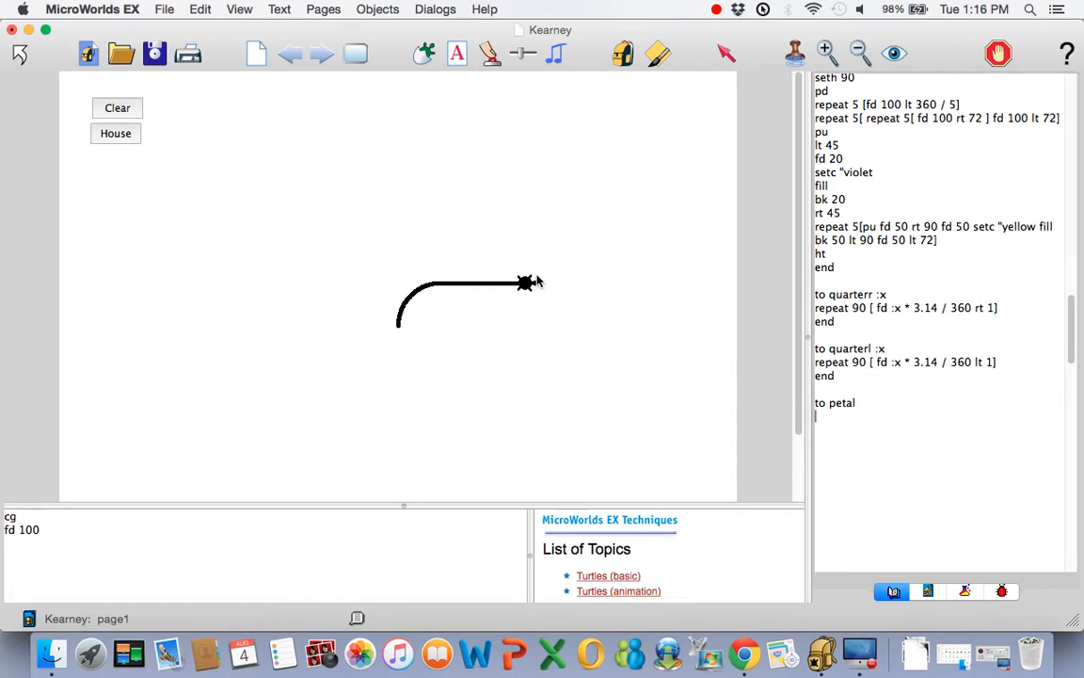
mouse_move(551, 331)
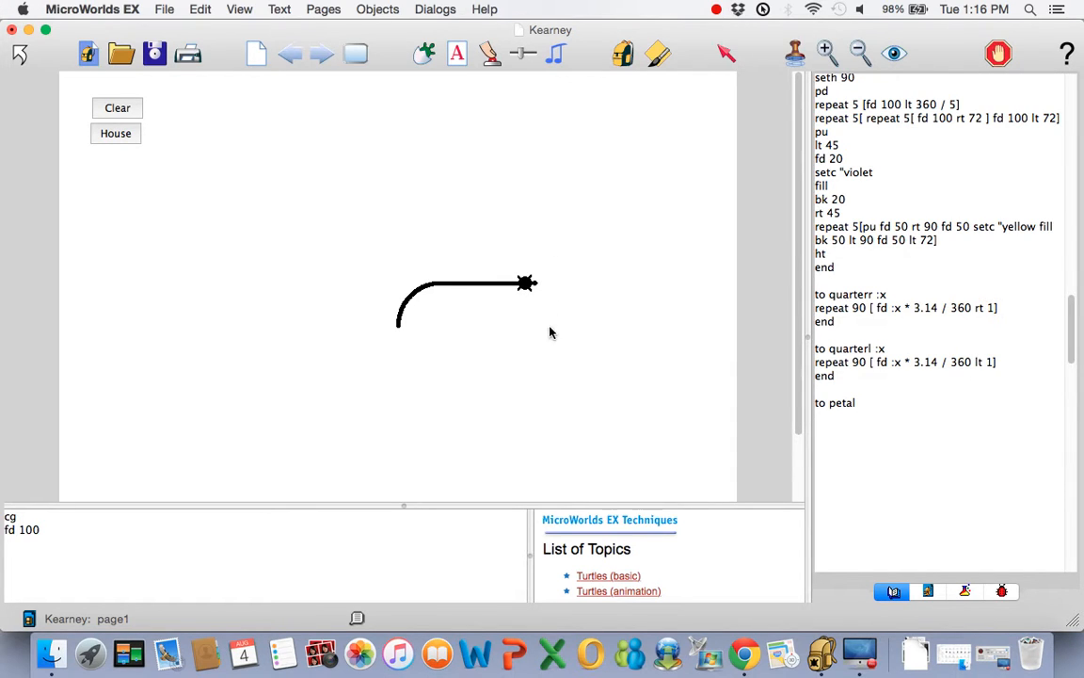
mouse_move(399, 347)
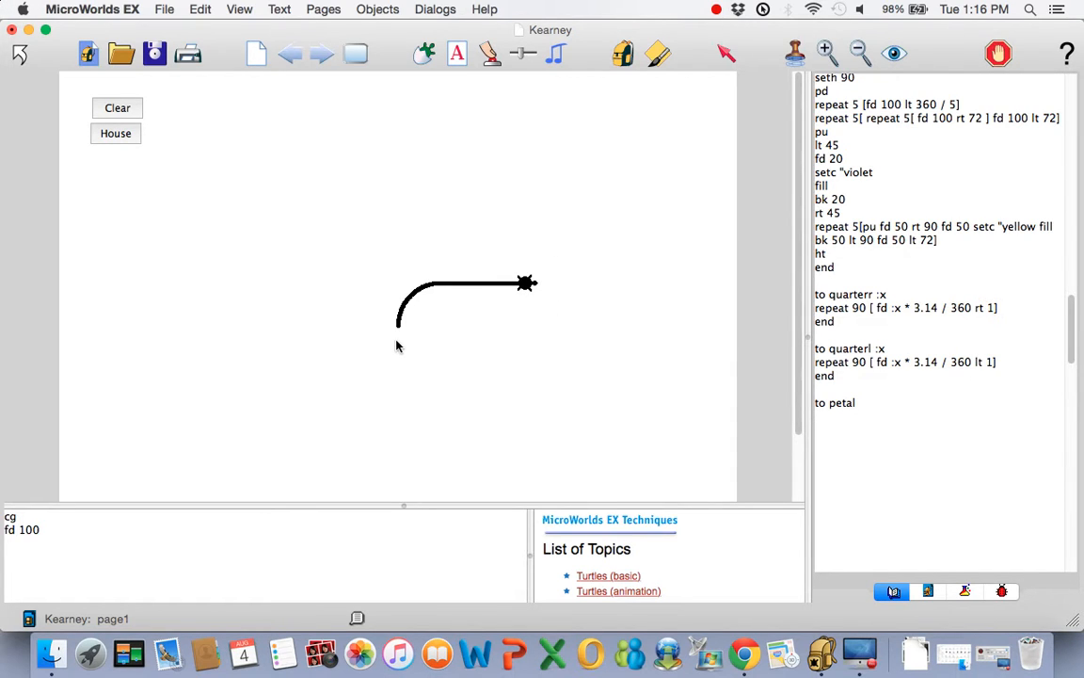
click(922, 411)
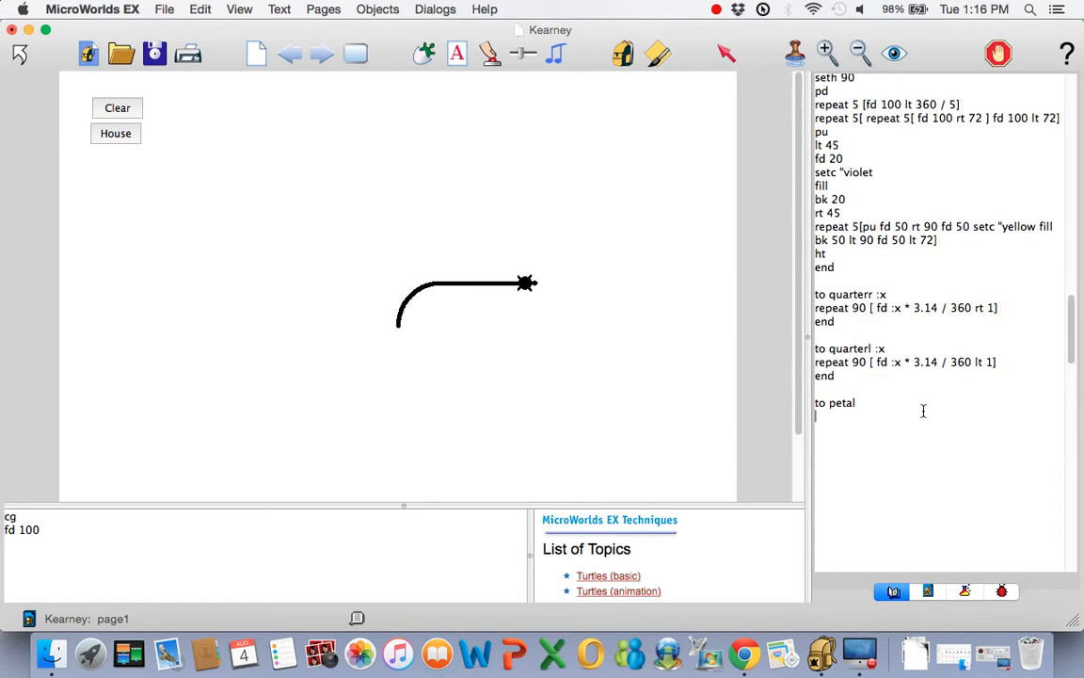
text(repeat)
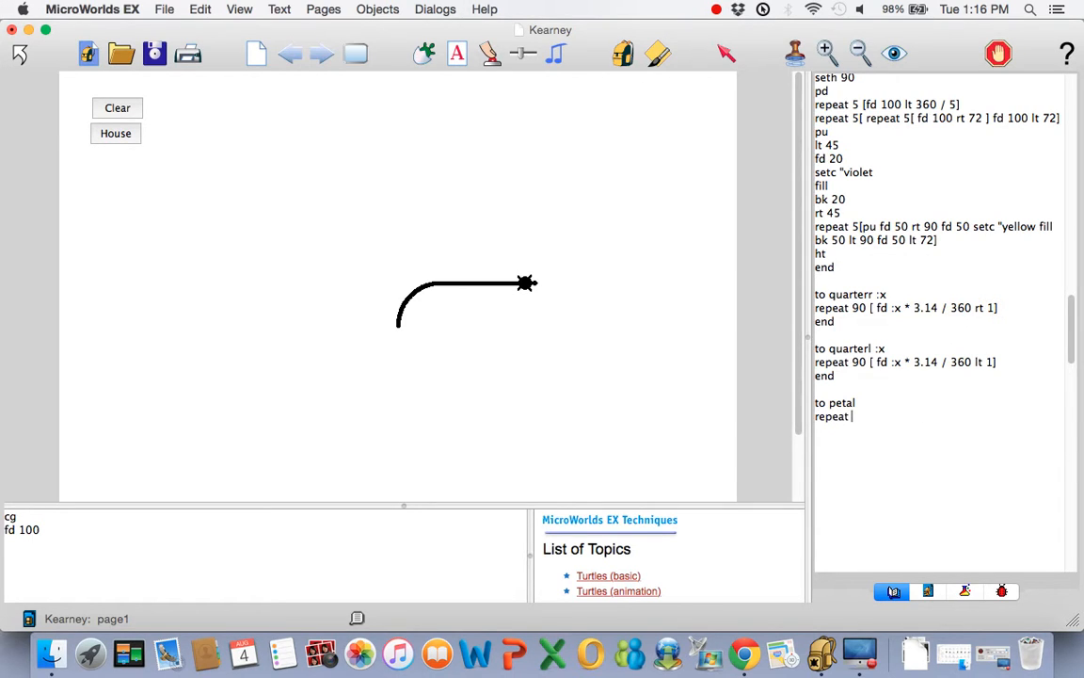
text(2[)
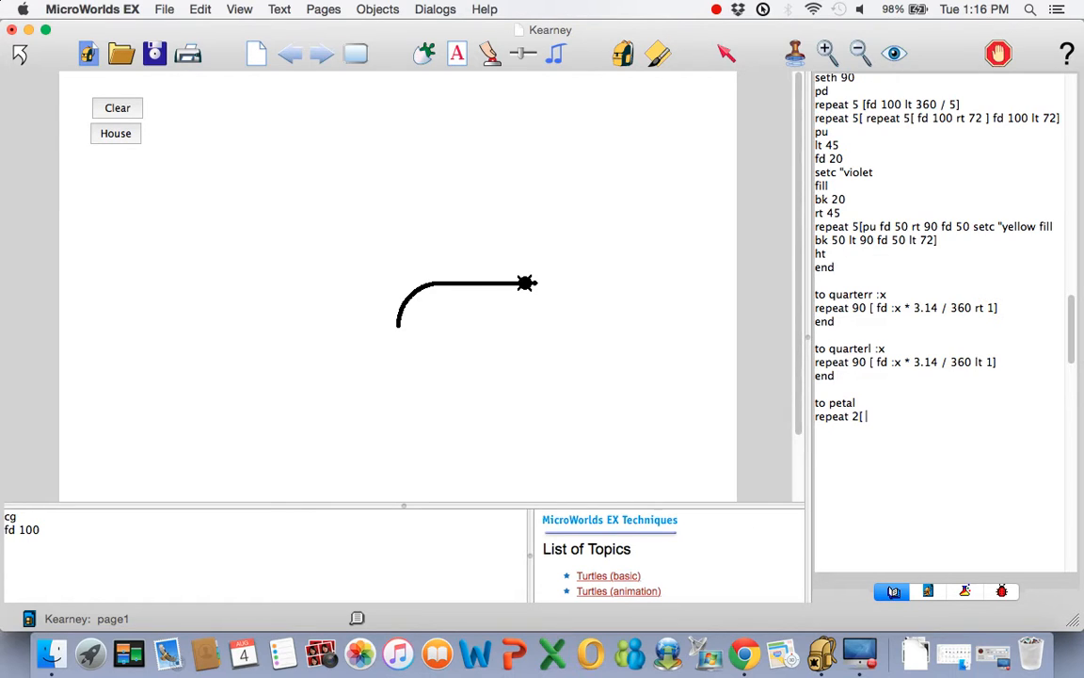
text(qu)
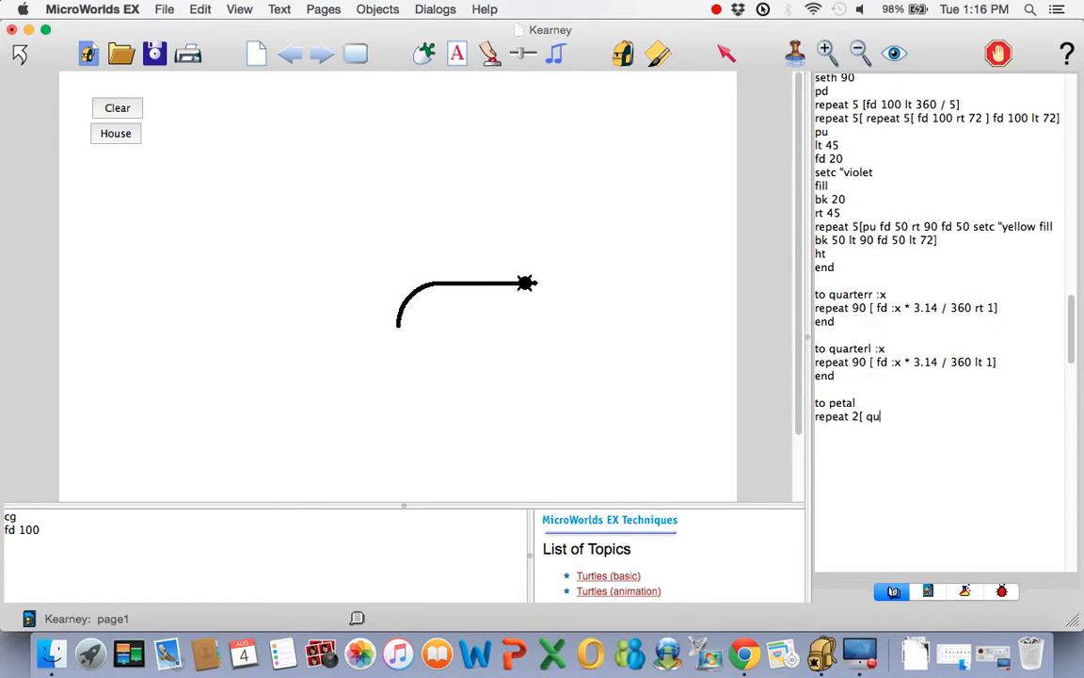
text(arterr)
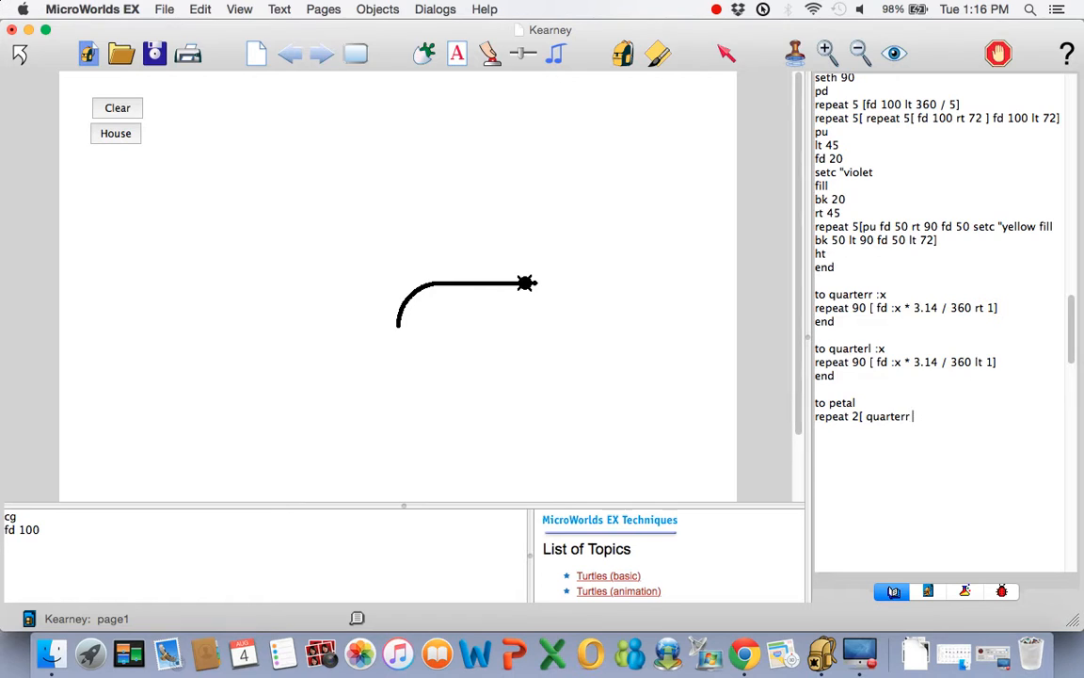
text(100)
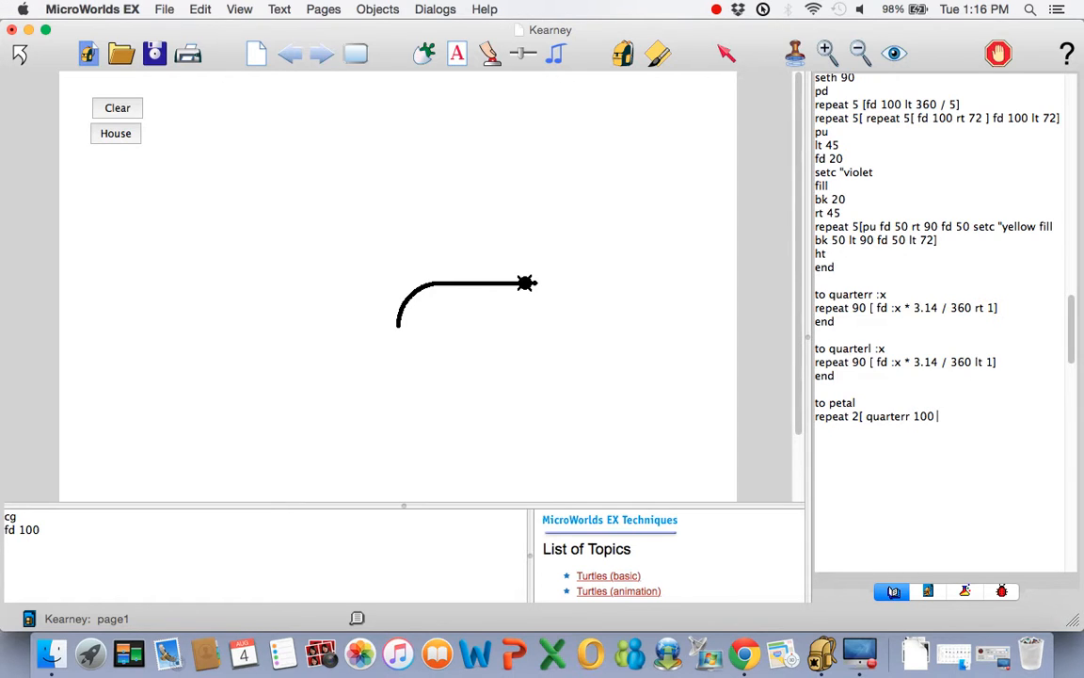
text(fd 100)
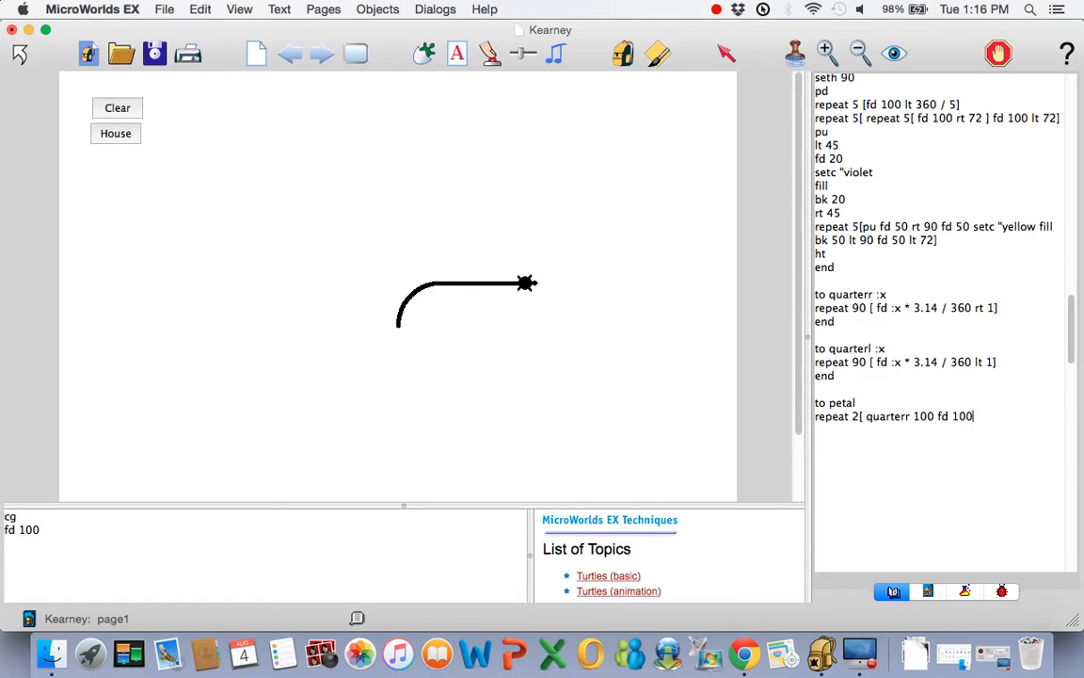
text(q)
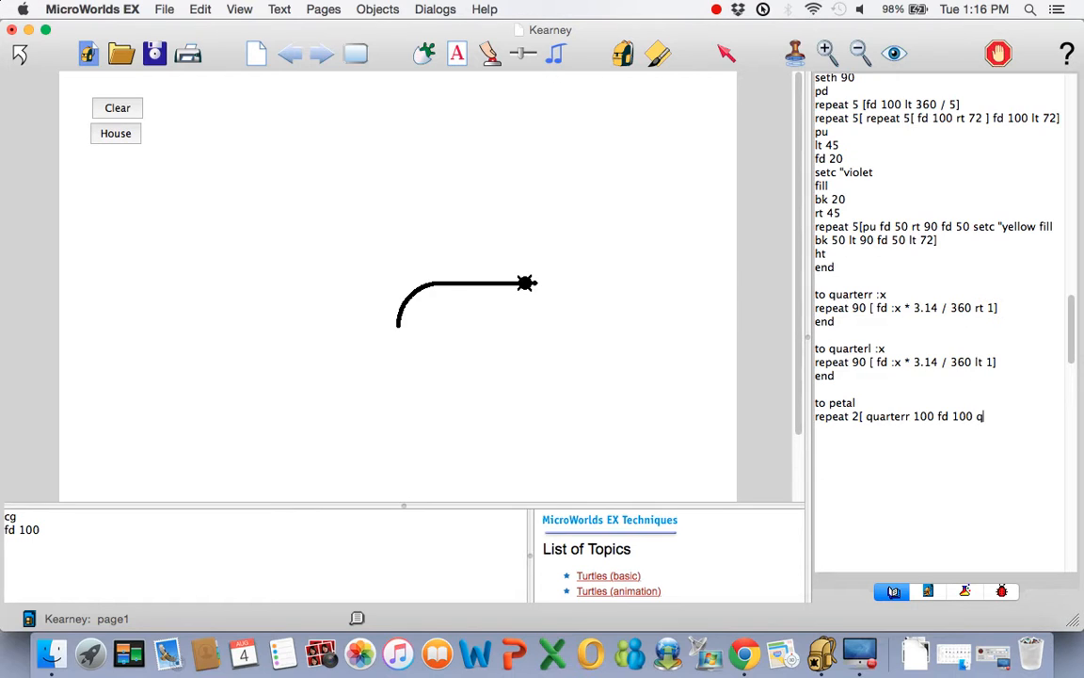
text(uarterl 100 rt 180)
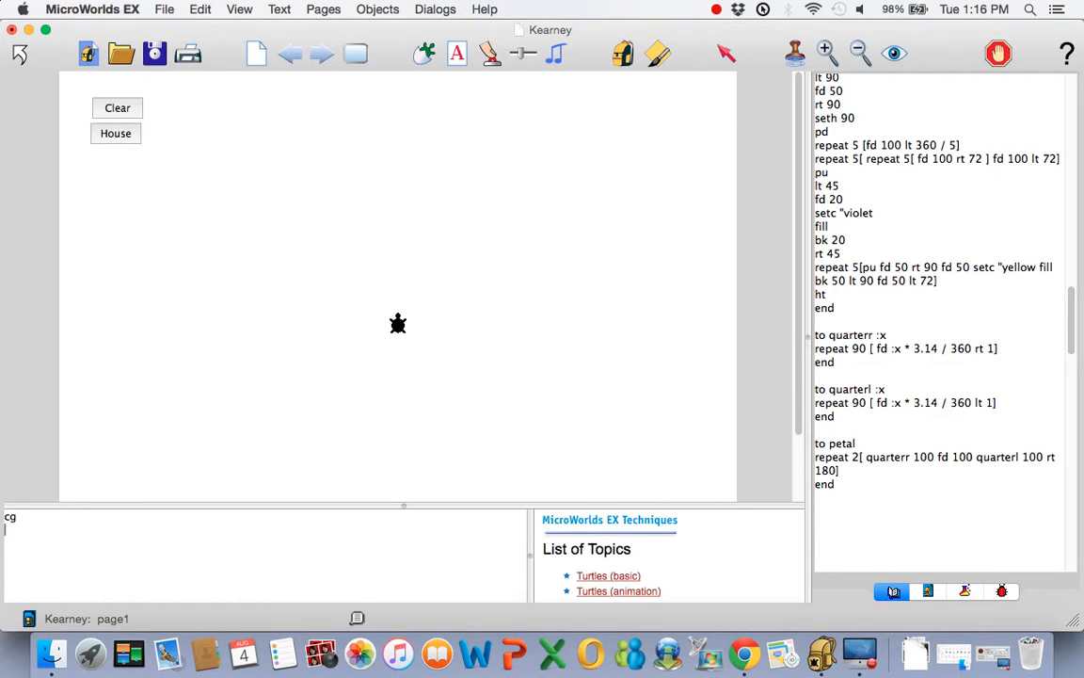
Run petal, add fd 50 at the start of its repeat, and redraw the closed petal
text(petal)
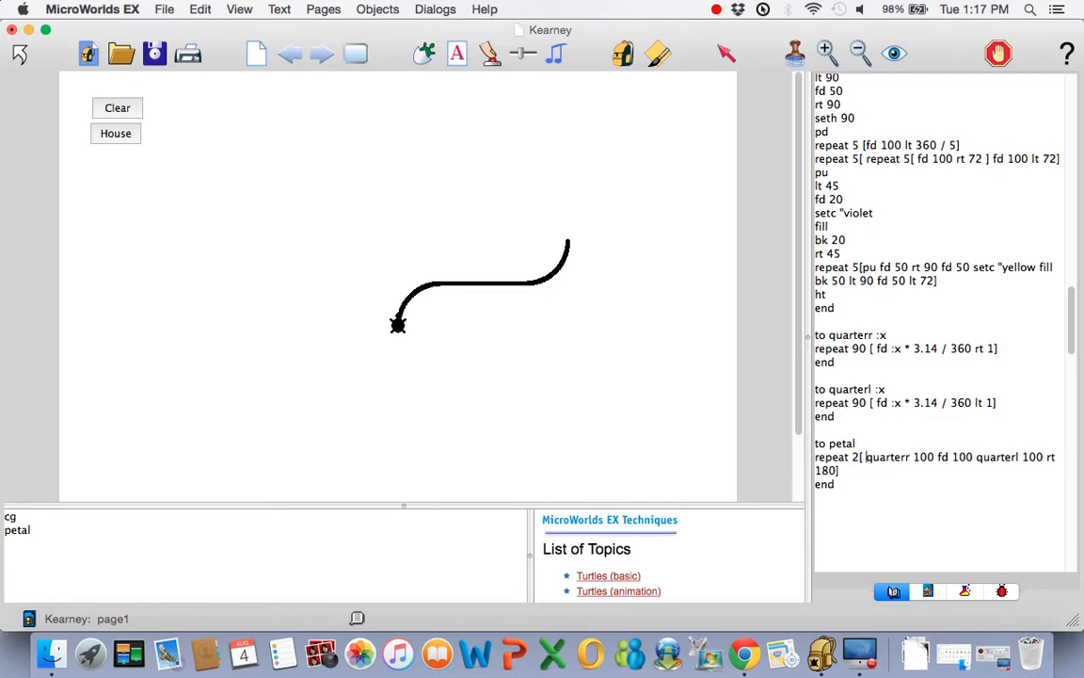
text(fd 50)
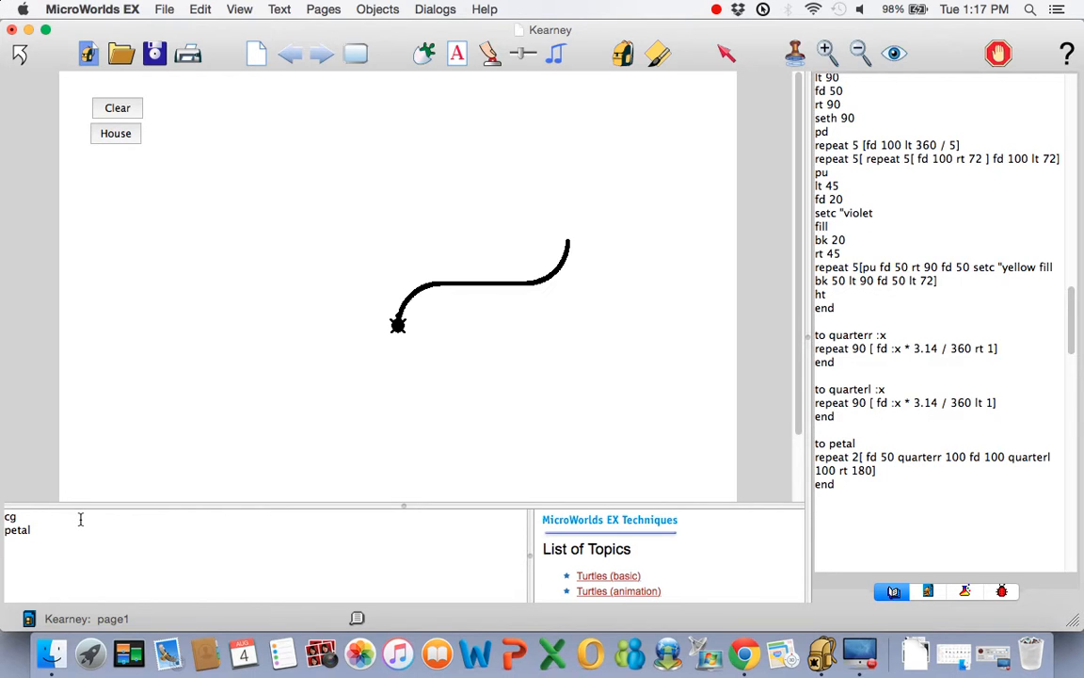
key(Return)
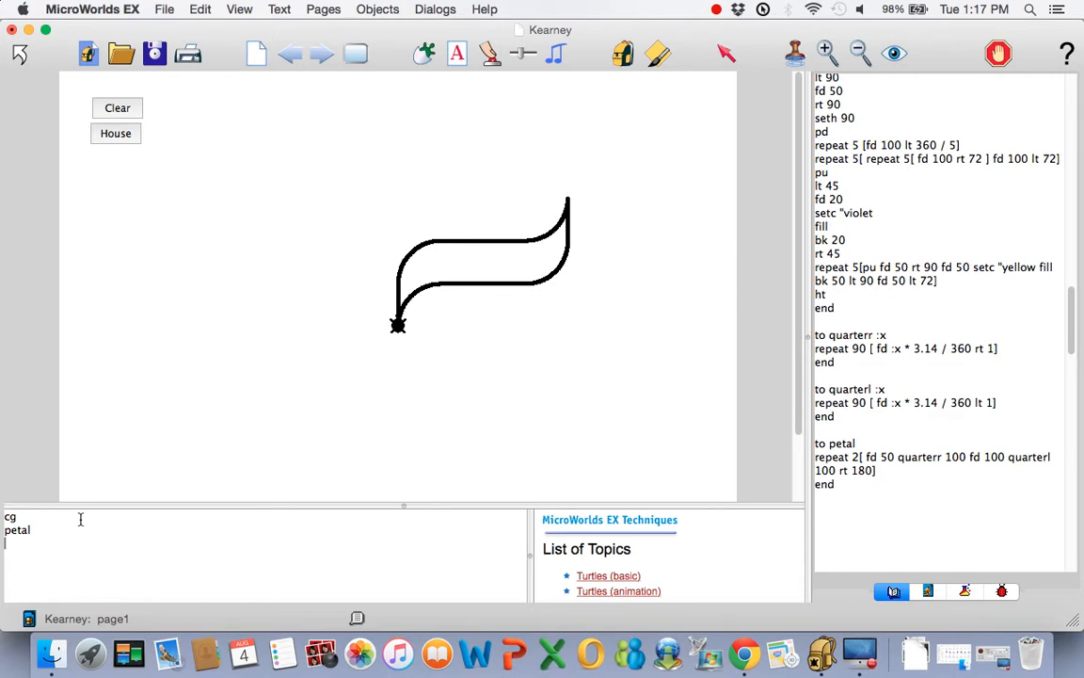
mouse_move(350, 363)
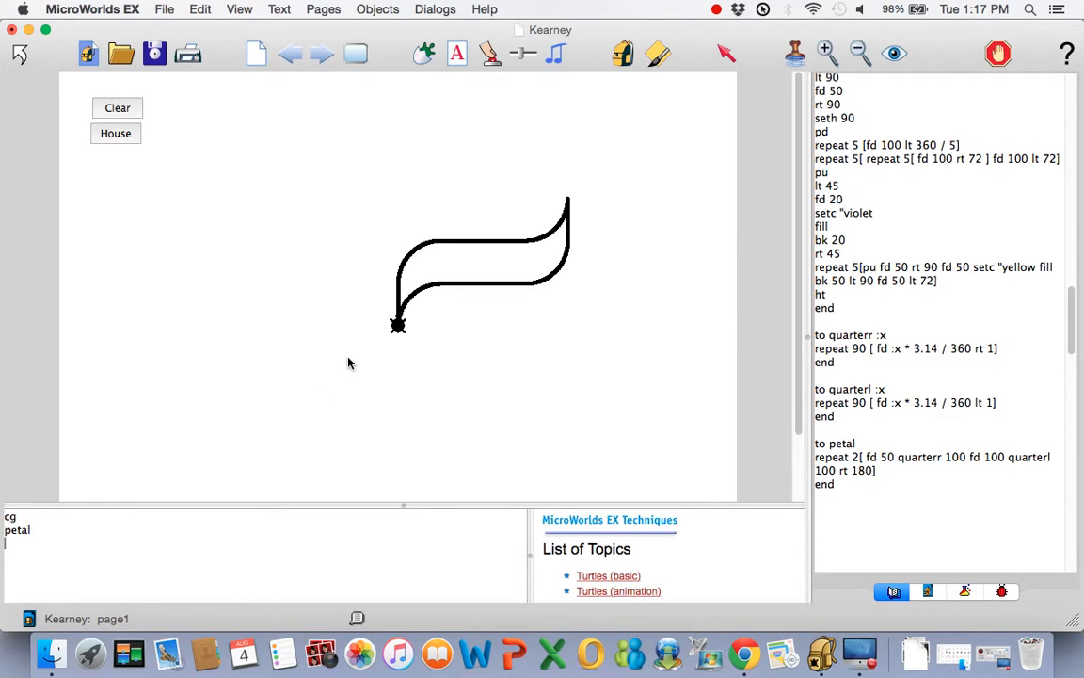
mouse_move(444, 242)
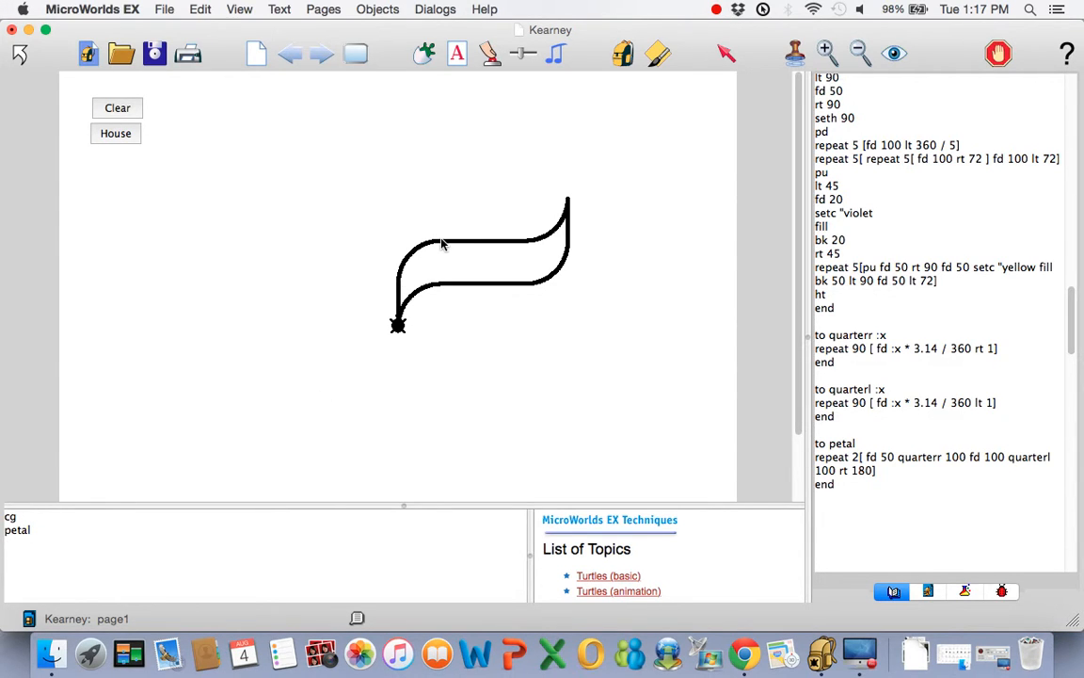
mouse_move(550, 235)
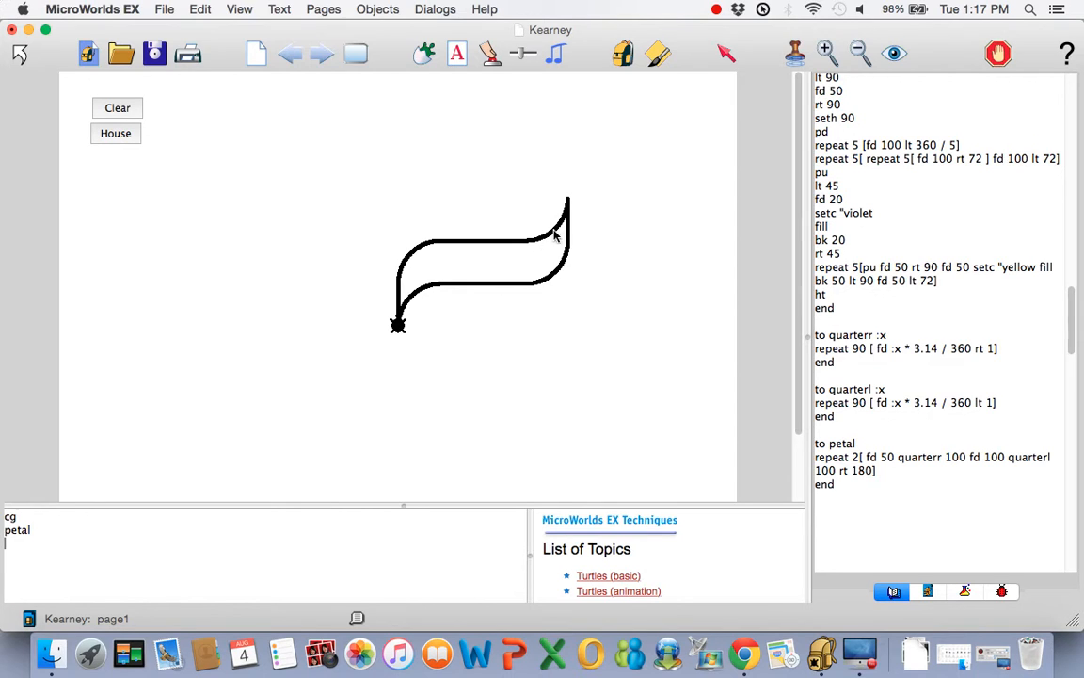
mouse_move(570, 198)
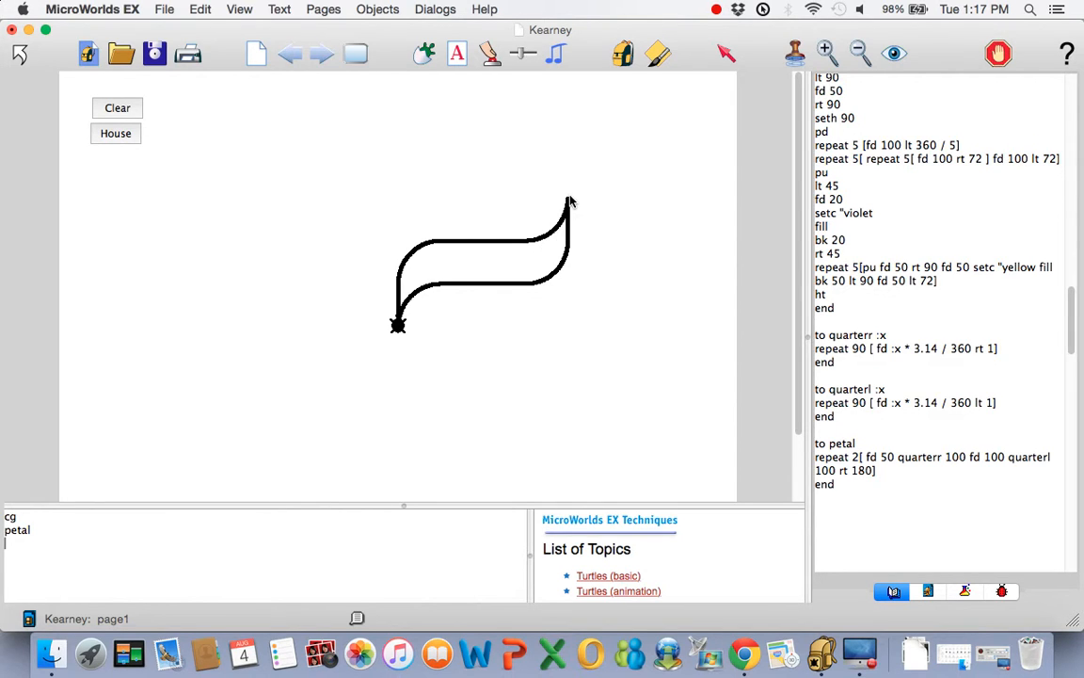
mouse_move(644, 333)
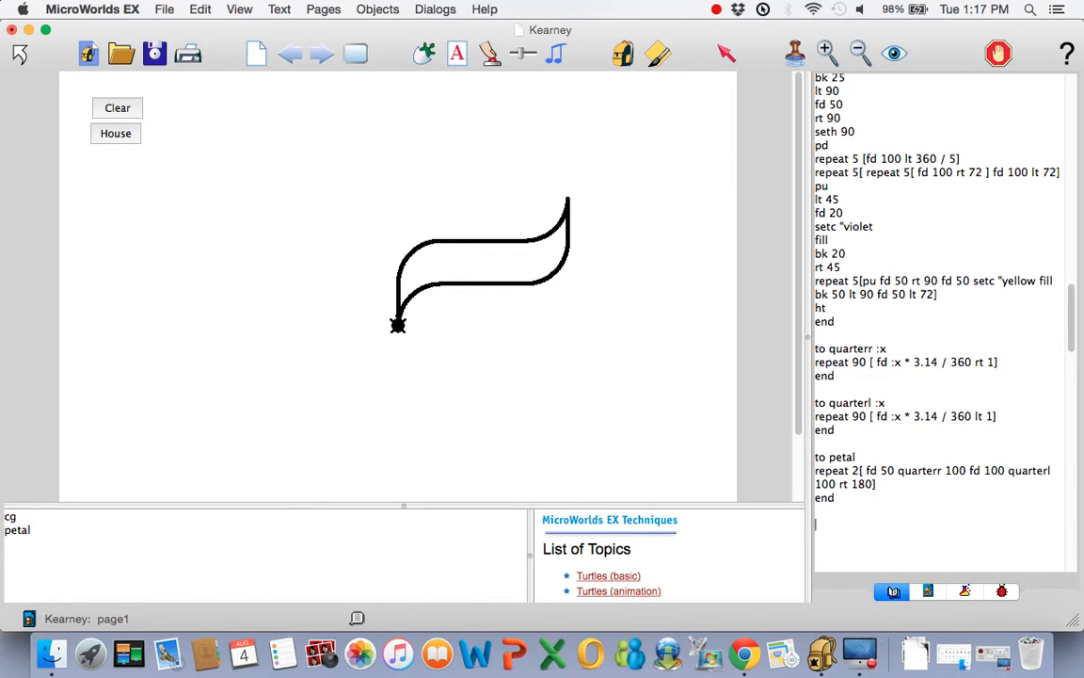
Start a pinwheel procedure with a :z input on its title line
text(to)
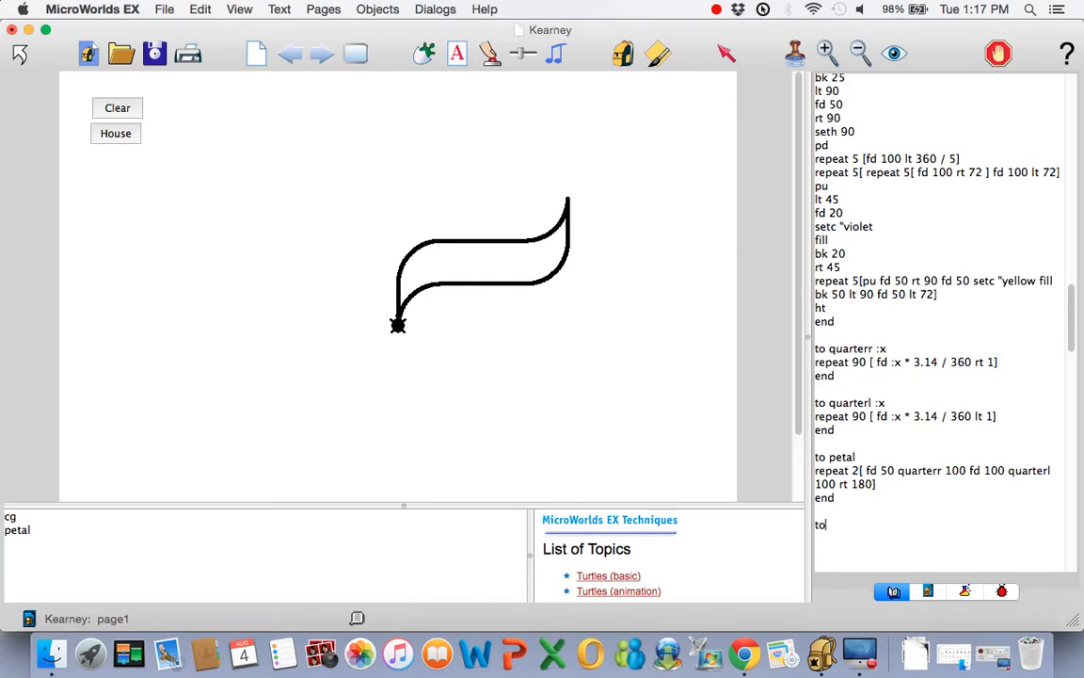
text(pinwhee)
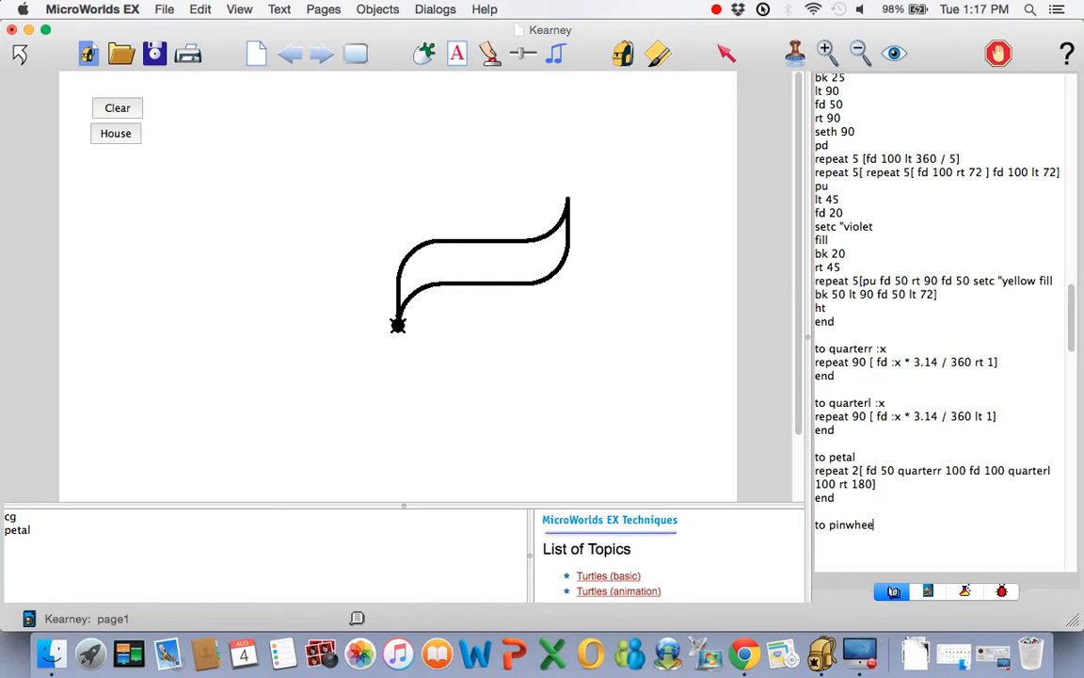
text(:z)
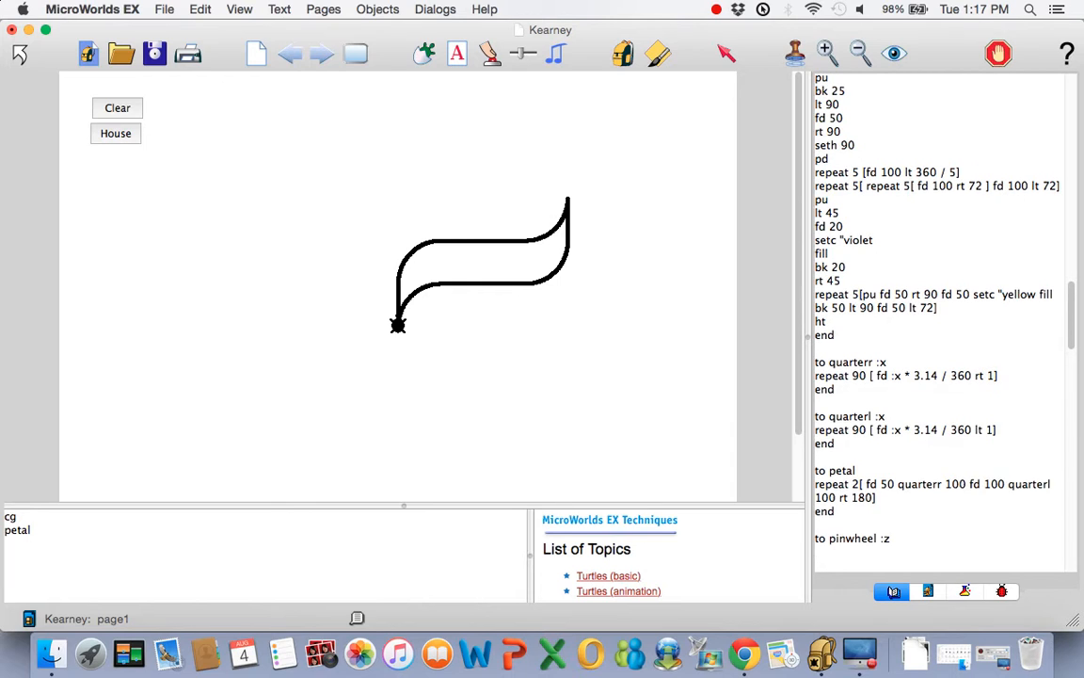
scroll(down, 3)
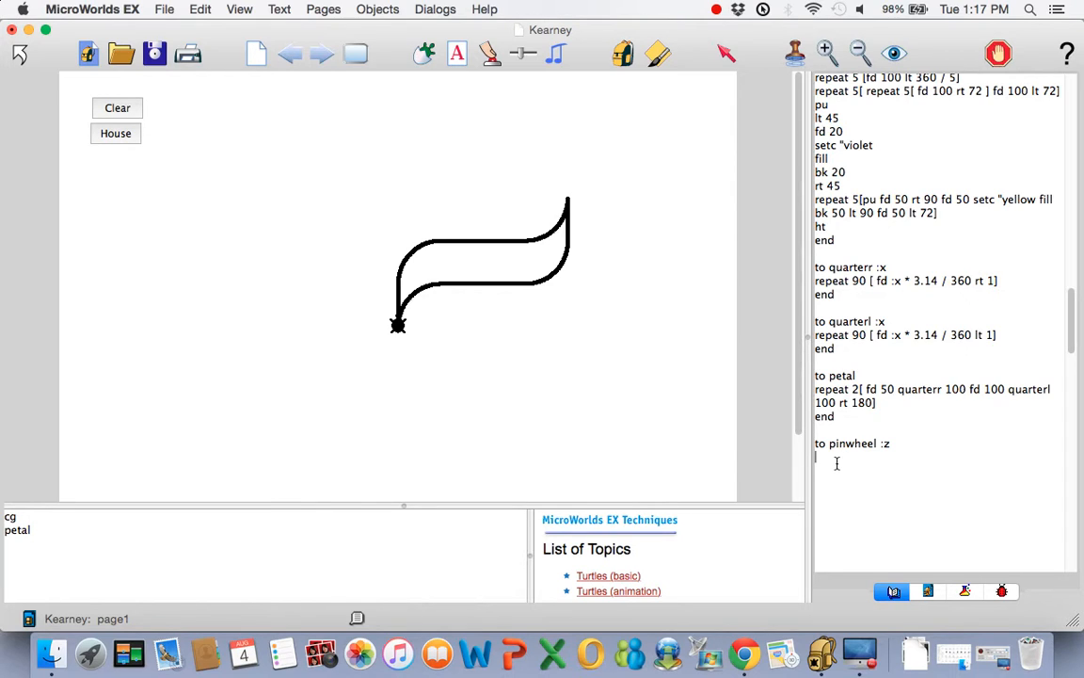
Give pinwheel the body repeat :z [petal rt 360 / :z] and end it
text(repeat)
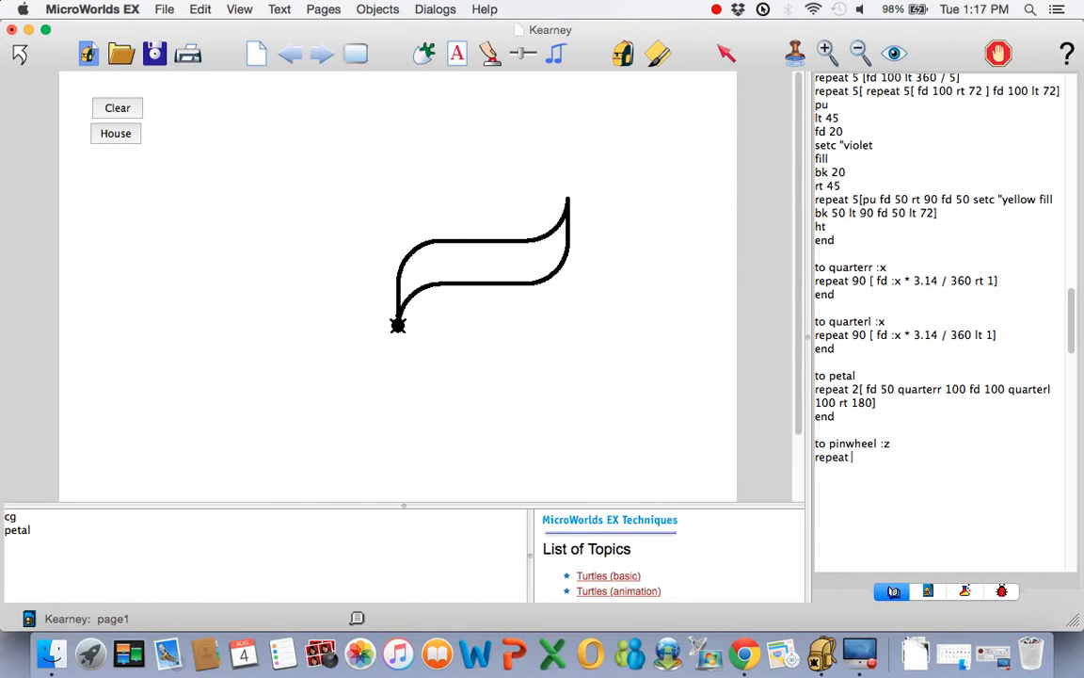
text(:z)
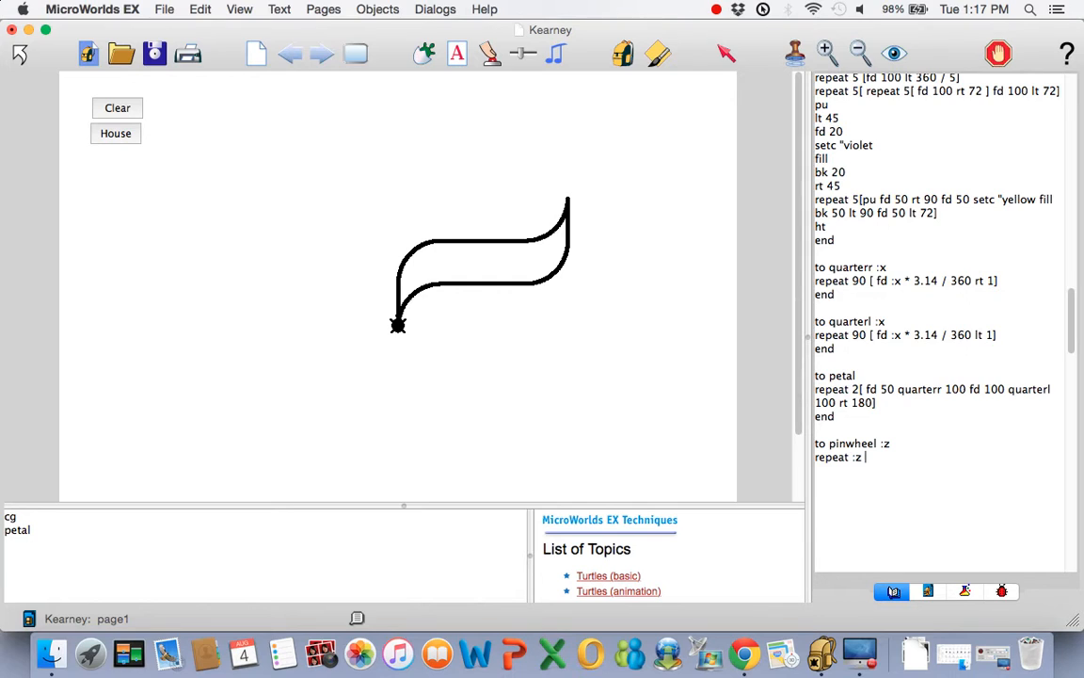
text([)
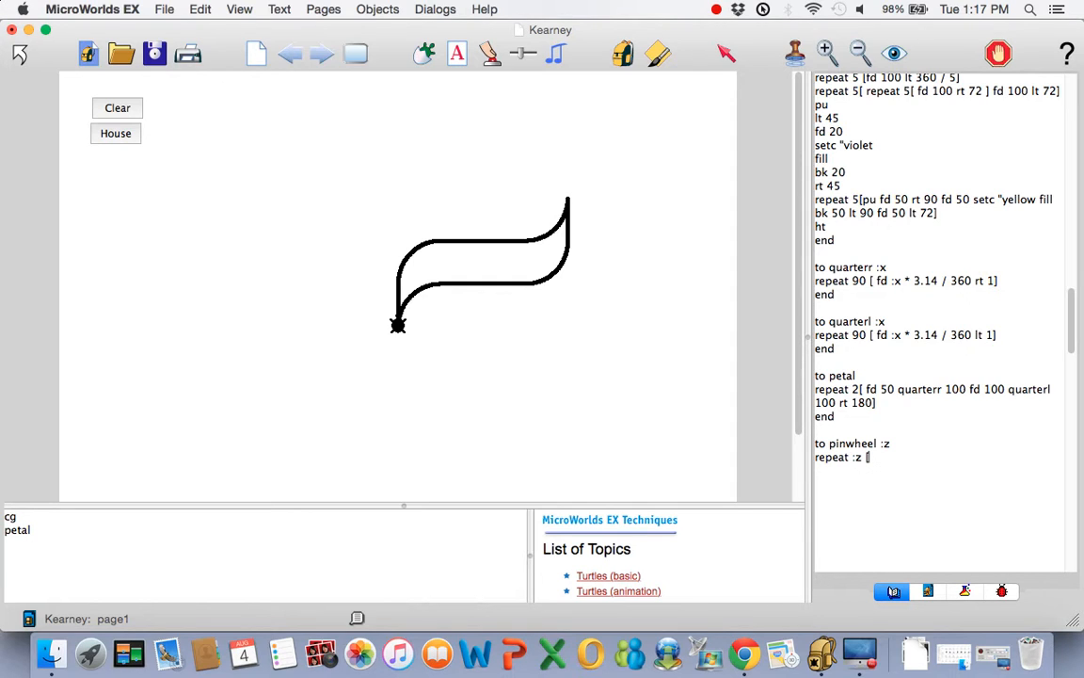
text(petal rt 360)
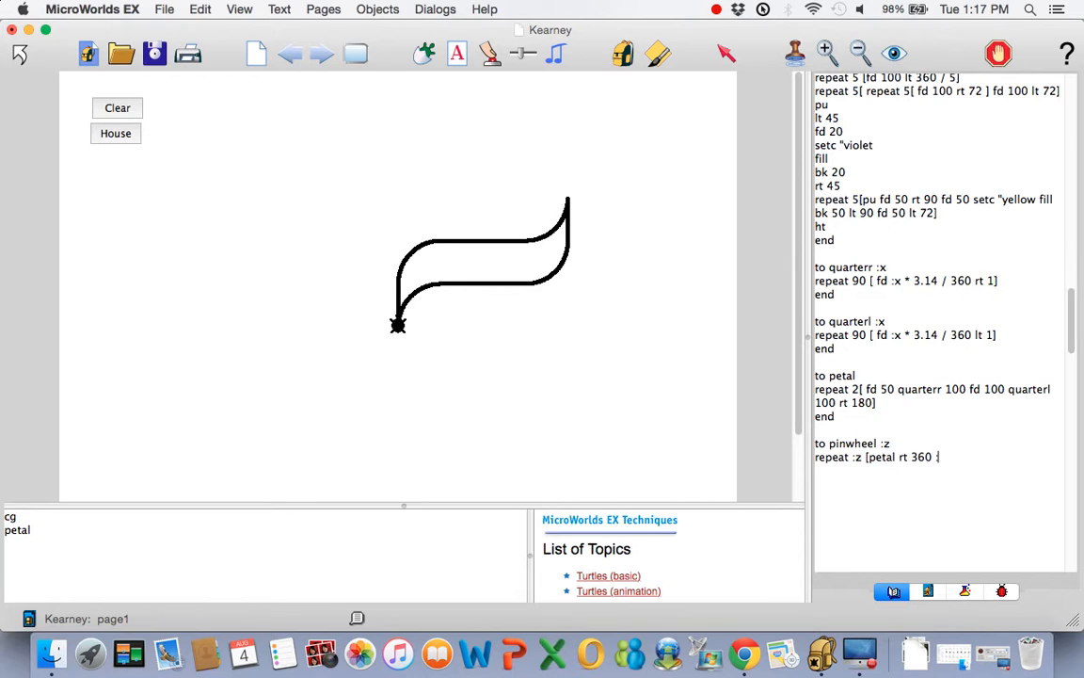
text(/)
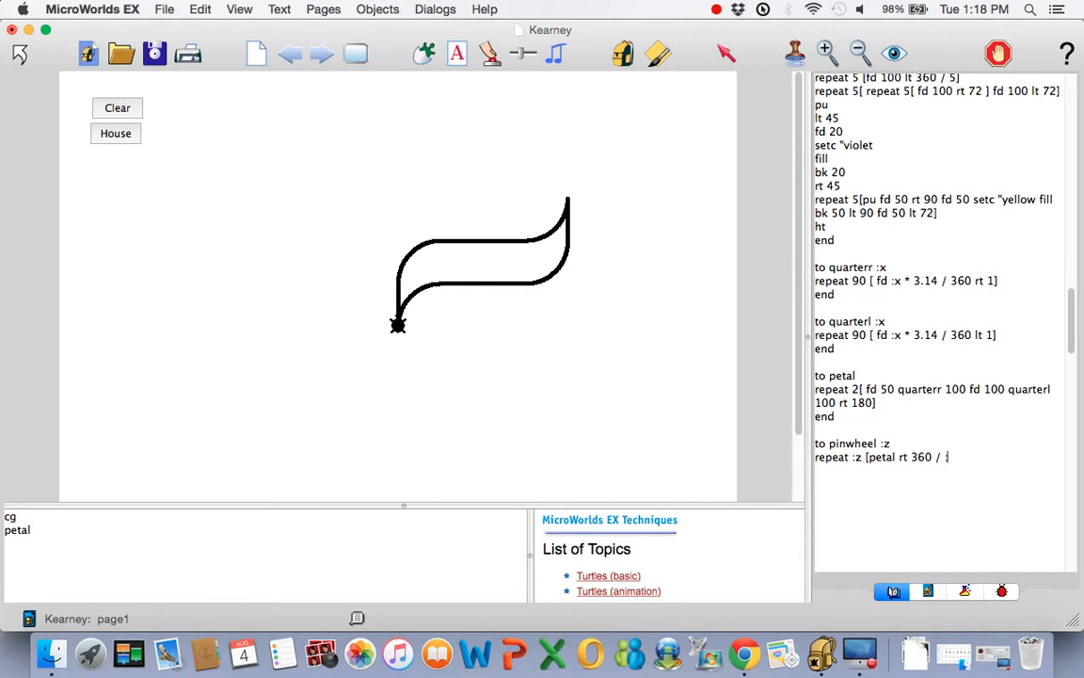
text(:z])
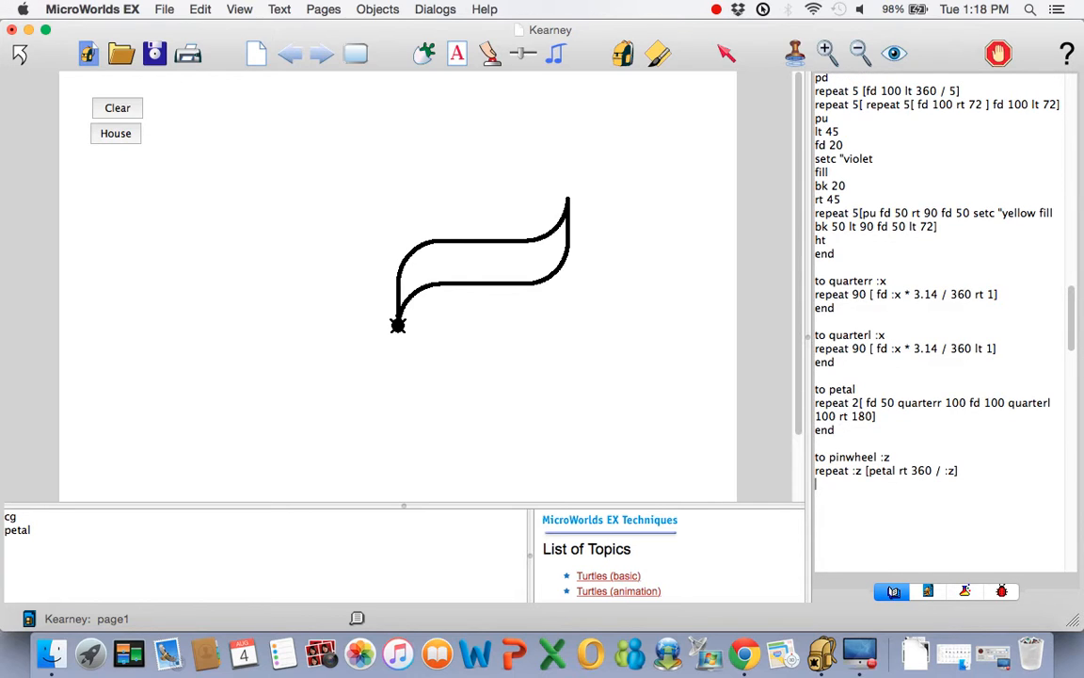
text(end)
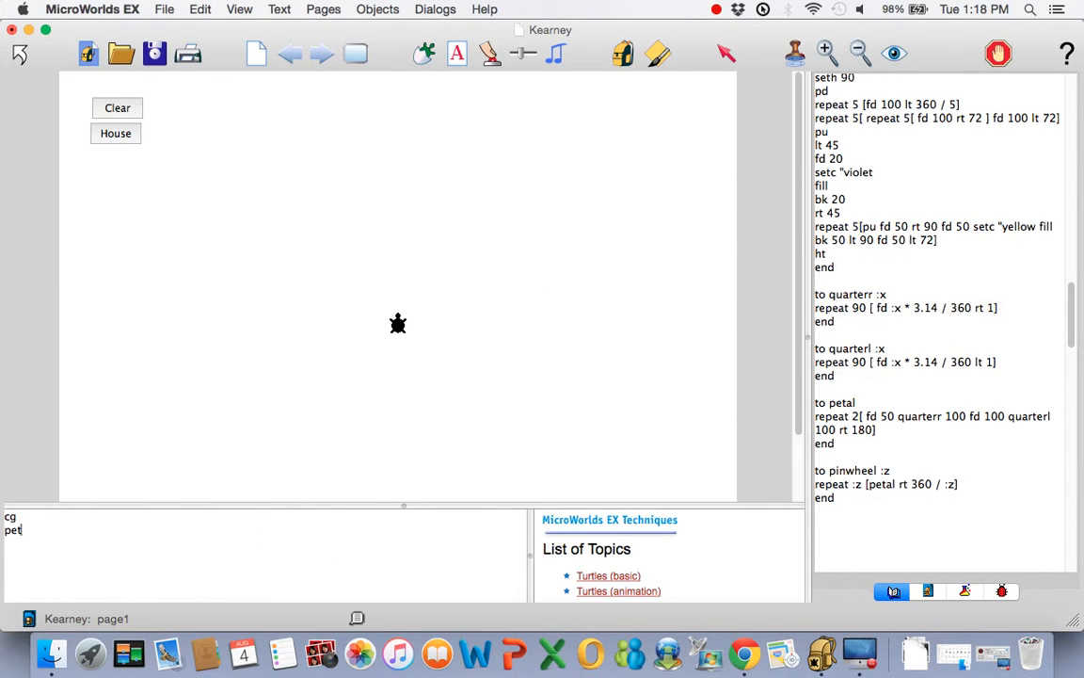
Run pinwheel 10 to draw a ten-petal swirl, then begin a setpensize command
text(inw)
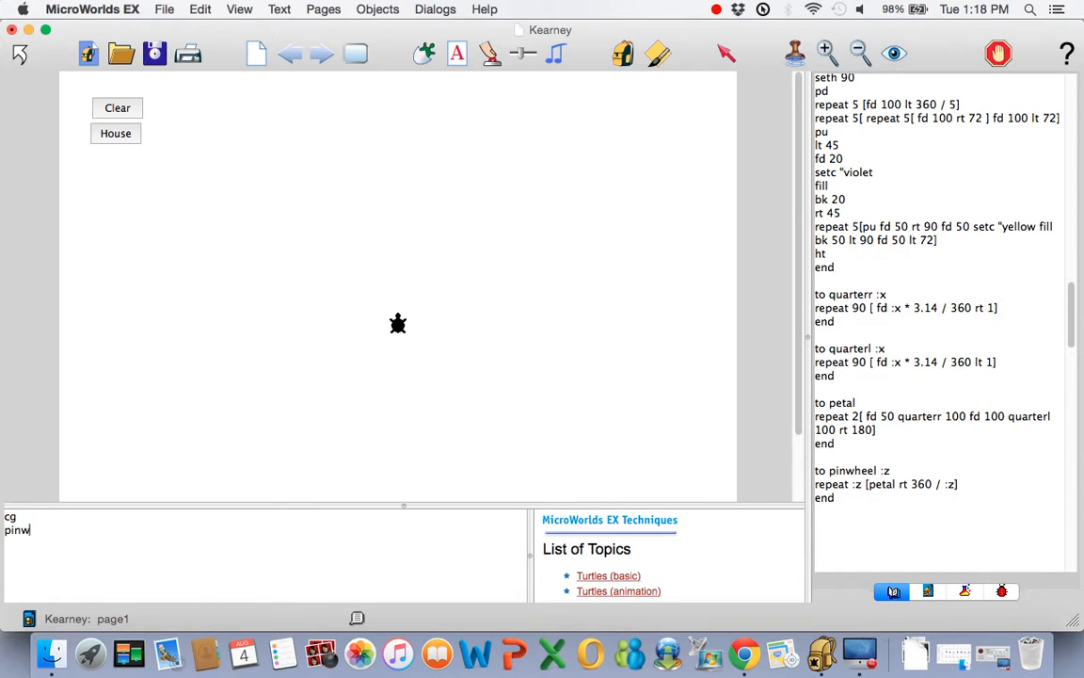
text(eel)
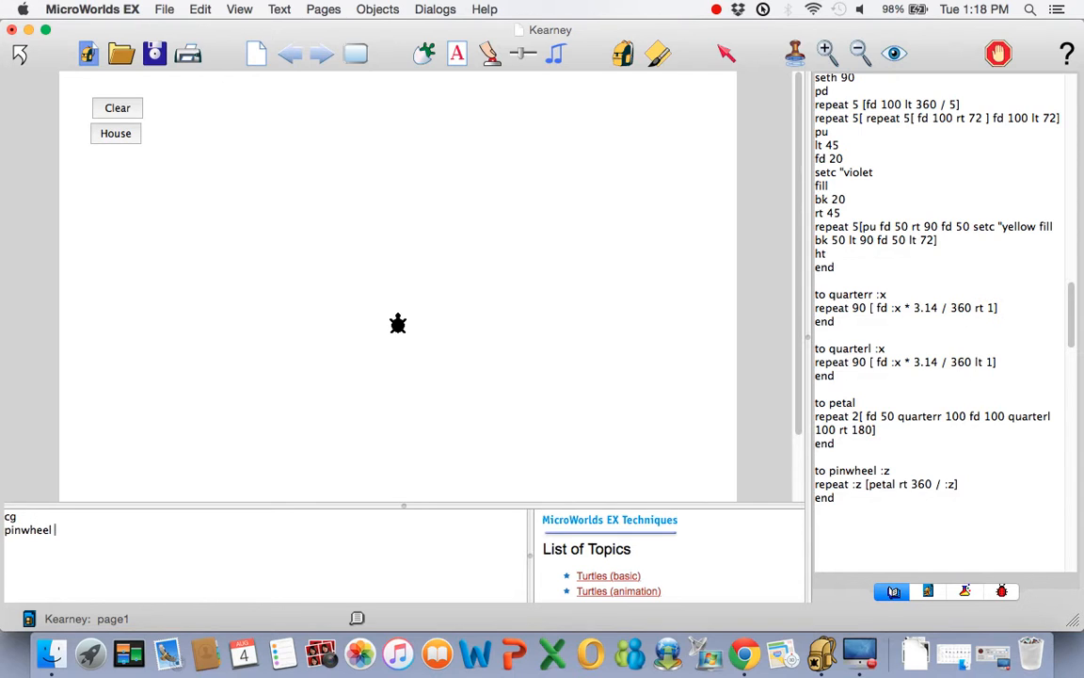
text(10)
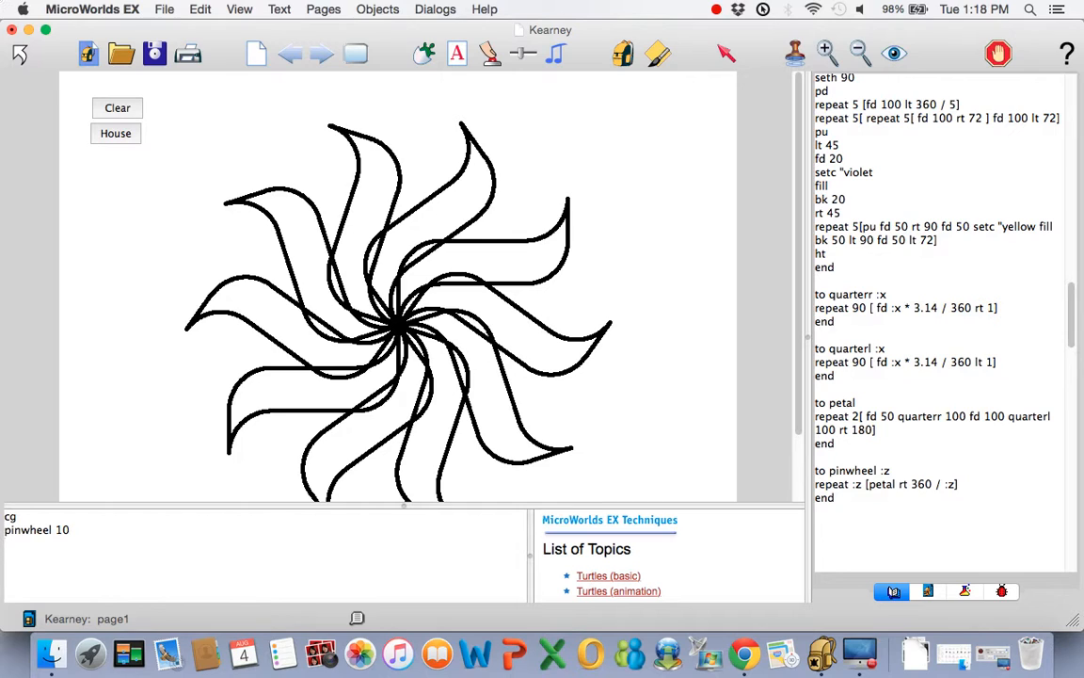
text(setpensize 1)
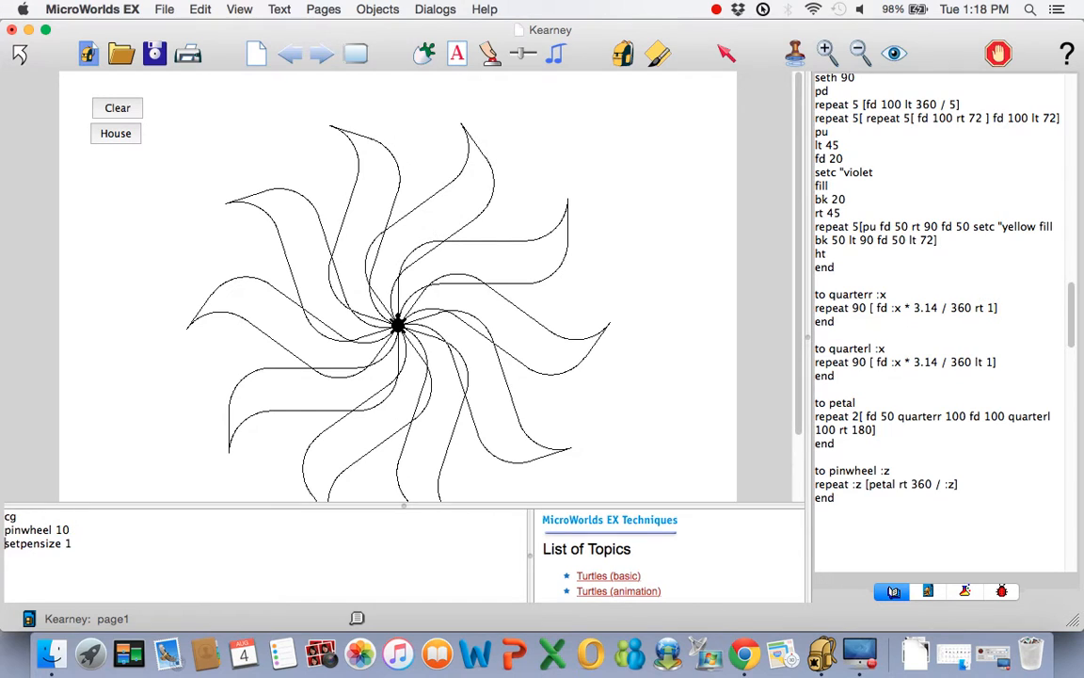
mouse_move(678, 181)
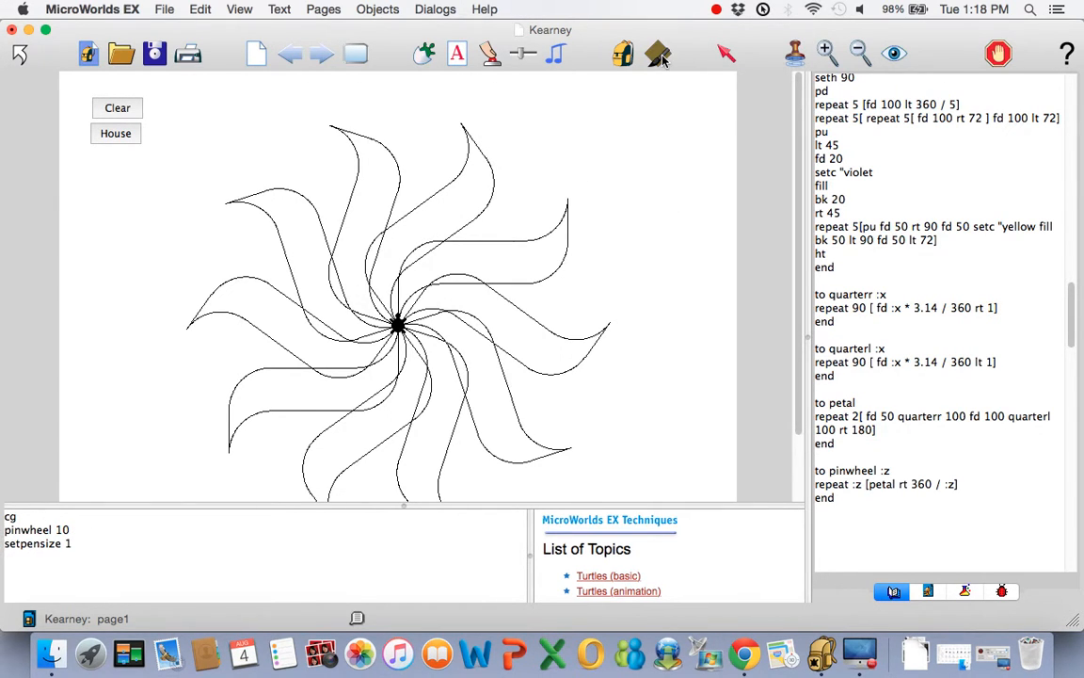
Bring up the painting and colour tools beside the thin-line pinwheel
click(653, 52)
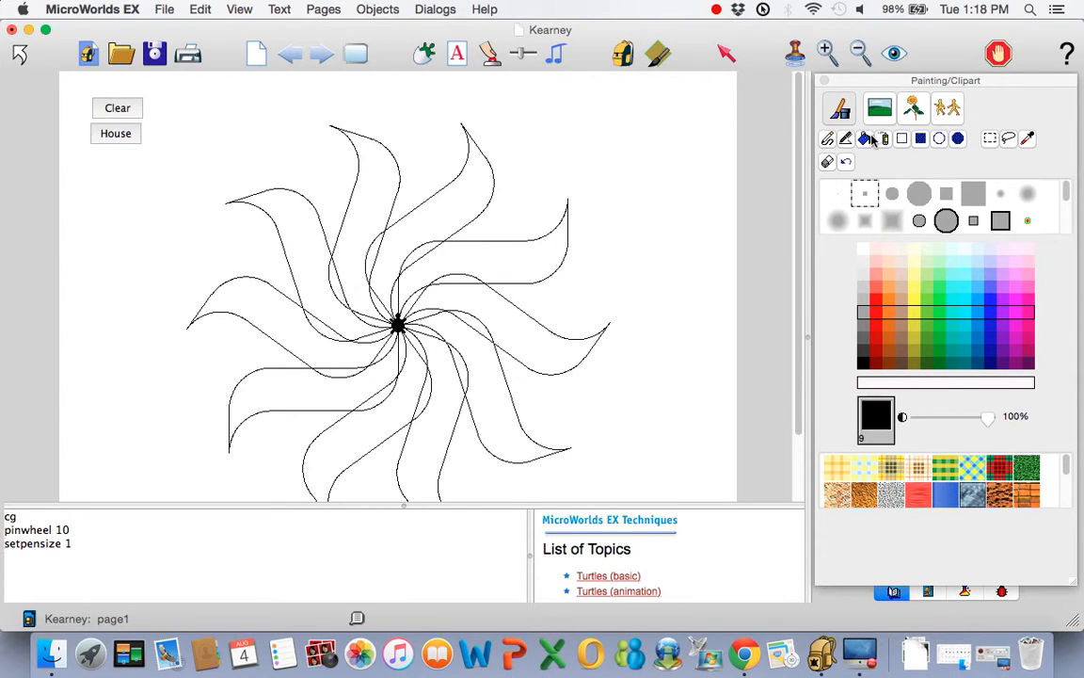
mouse_move(864, 310)
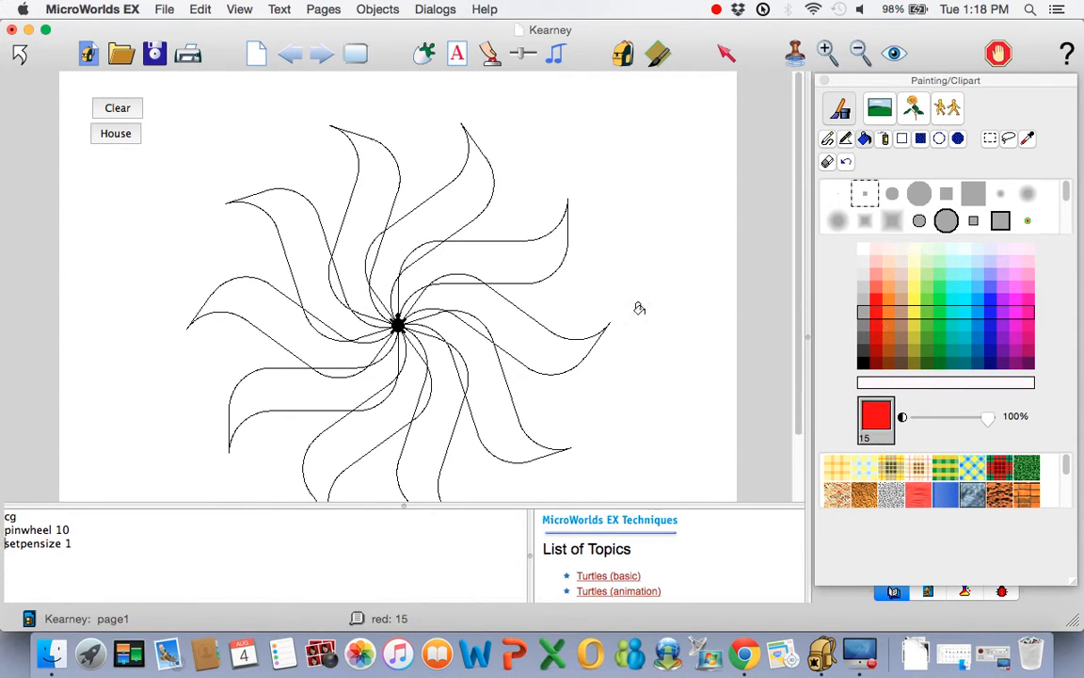
click(458, 207)
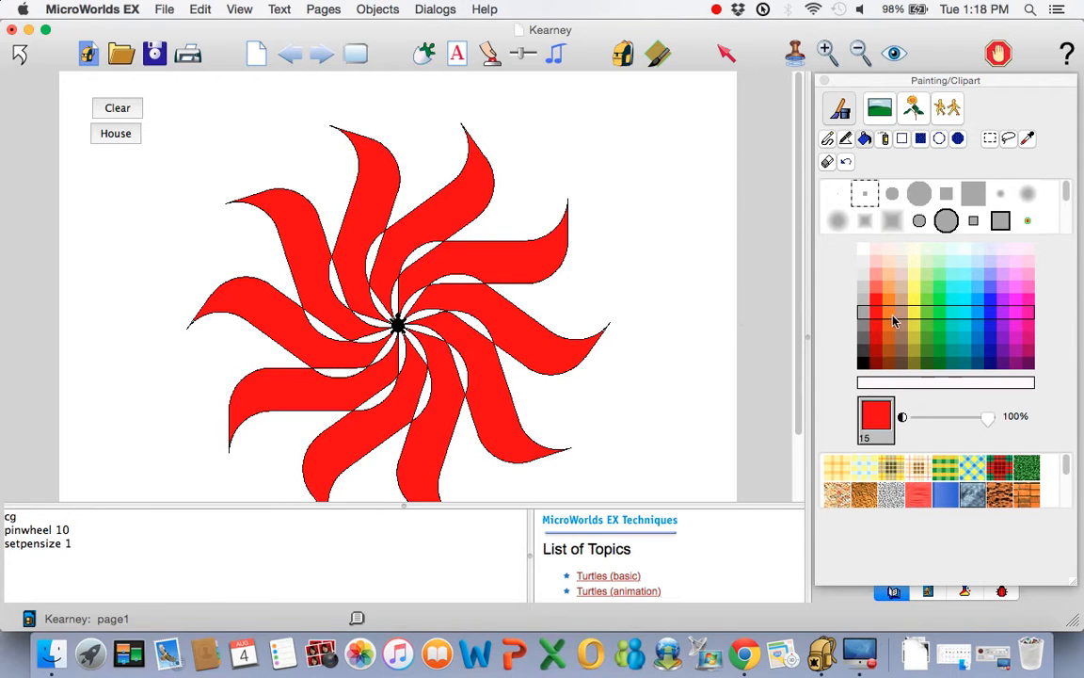
click(990, 312)
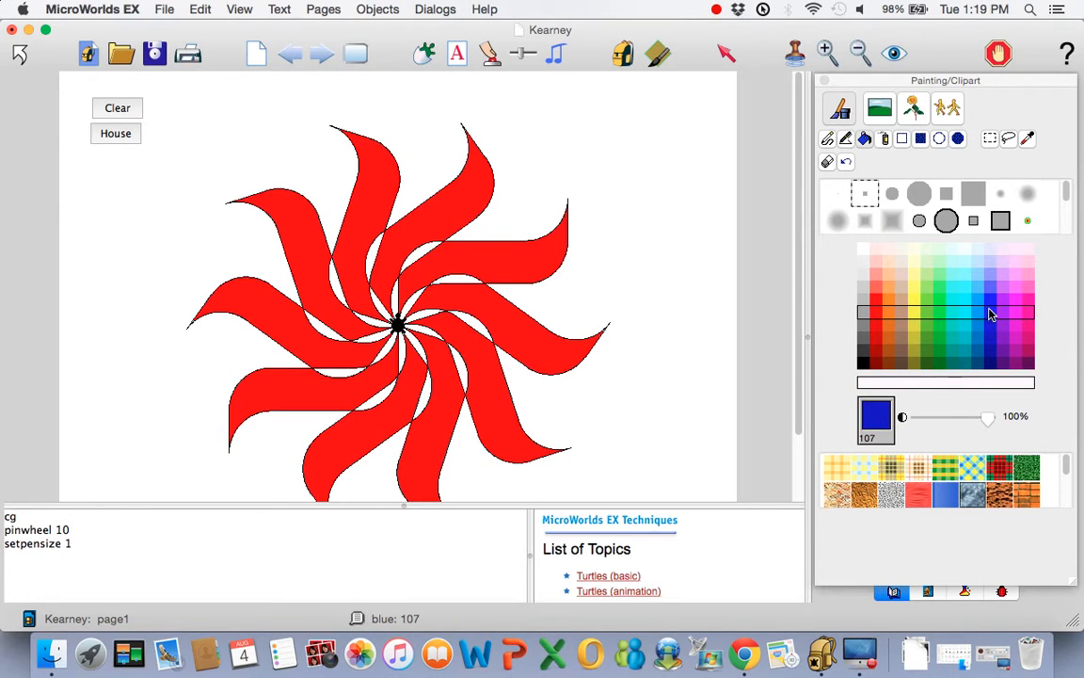
mouse_move(391, 288)
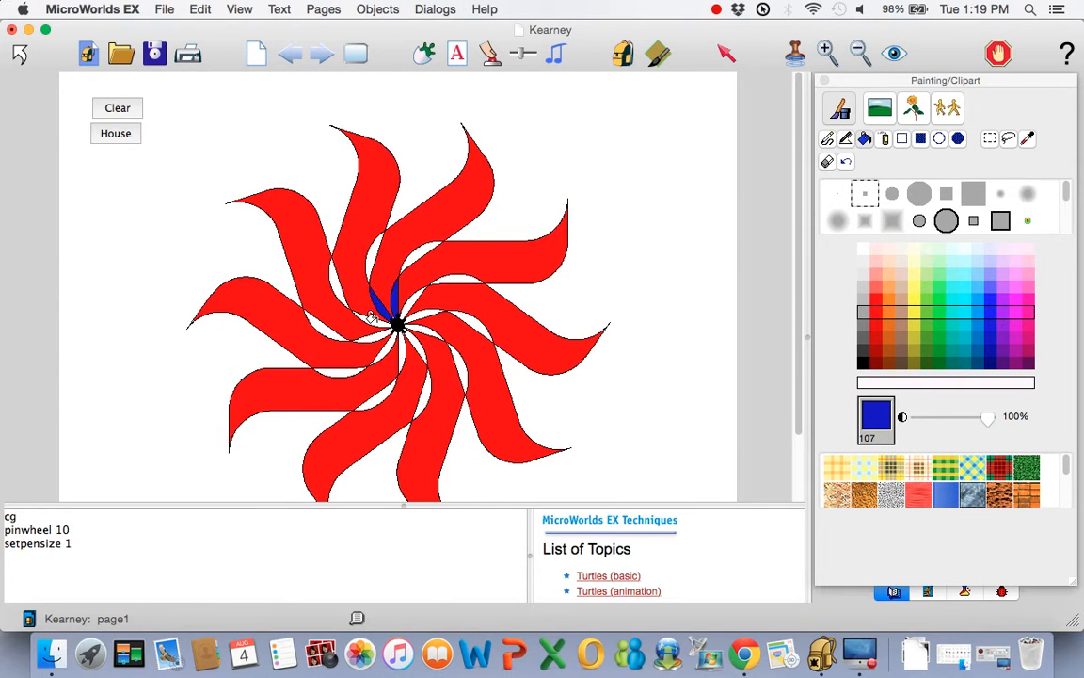
mouse_move(377, 327)
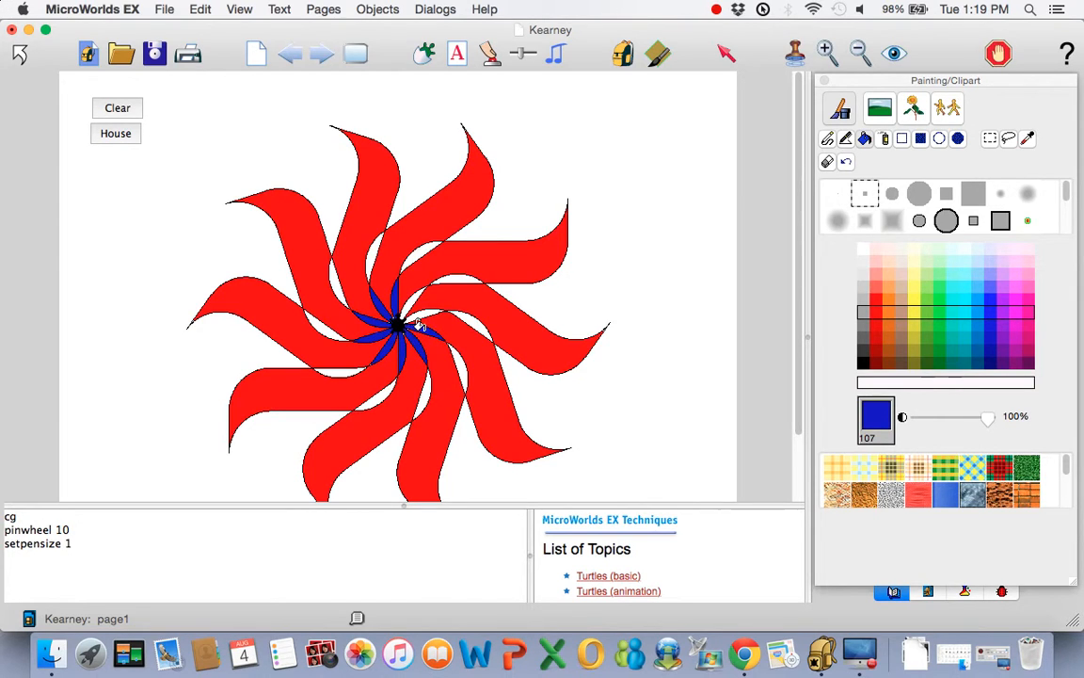
mouse_move(410, 293)
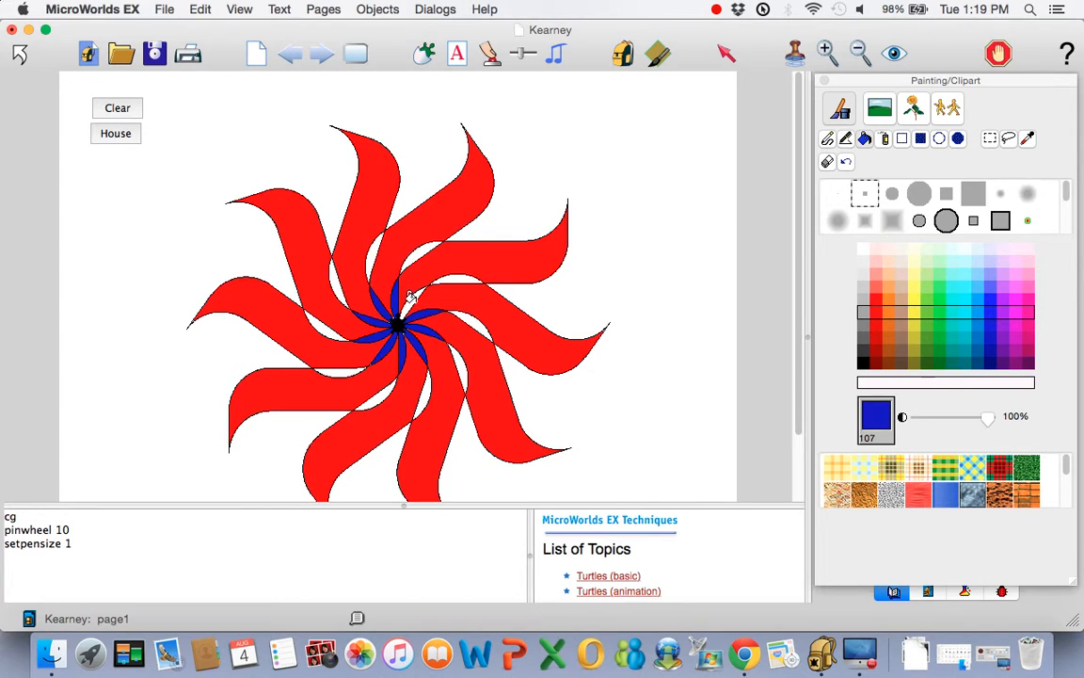
mouse_move(950, 346)
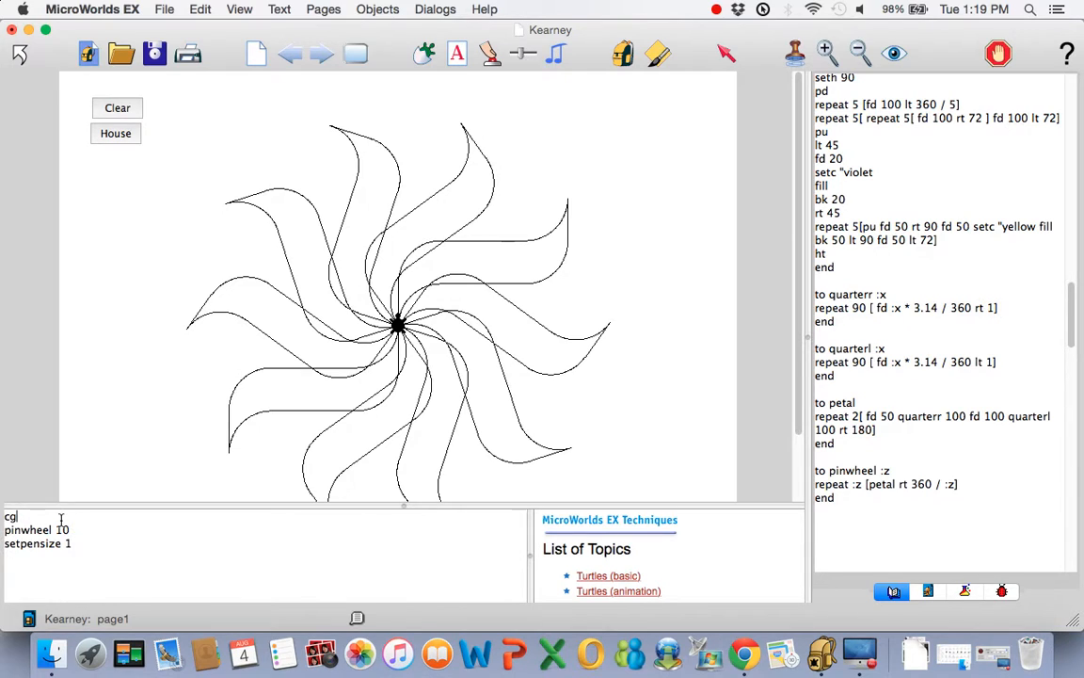
Clear the page and run pinwheel 100 for a dense hundred-petal pinwheel
key(Return)
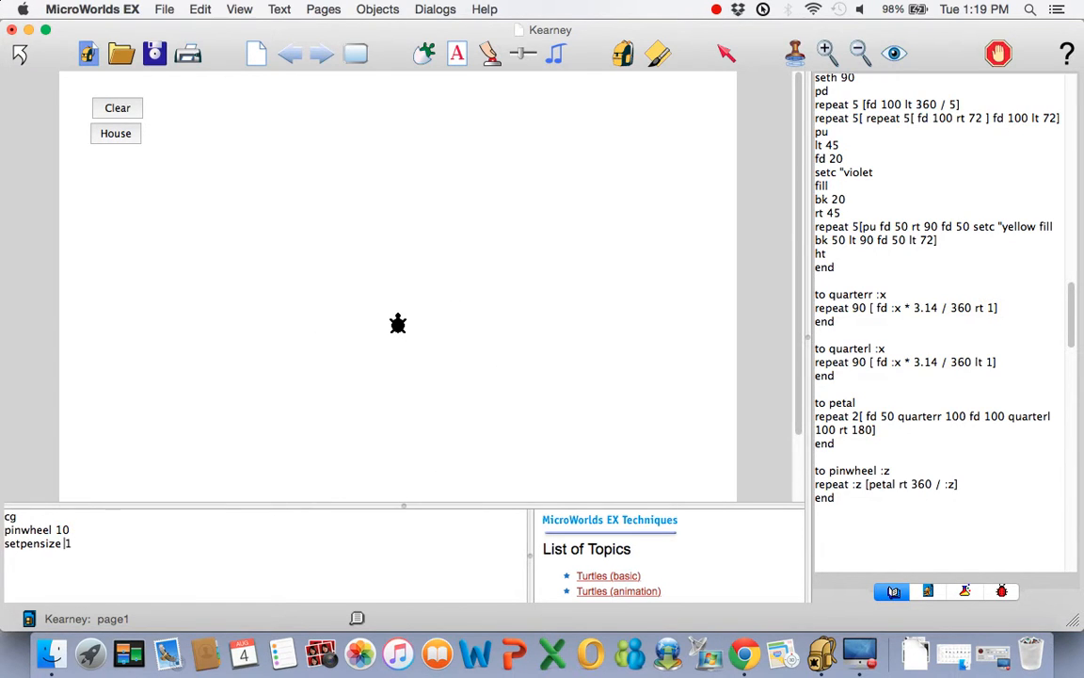
text(0)
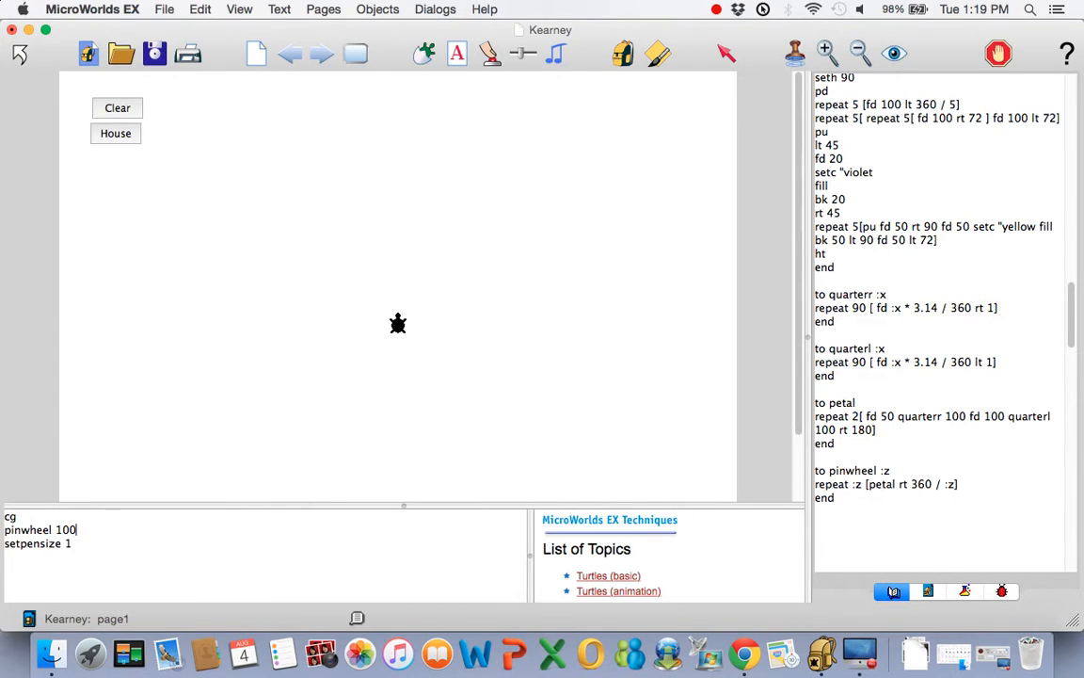
key(Return)
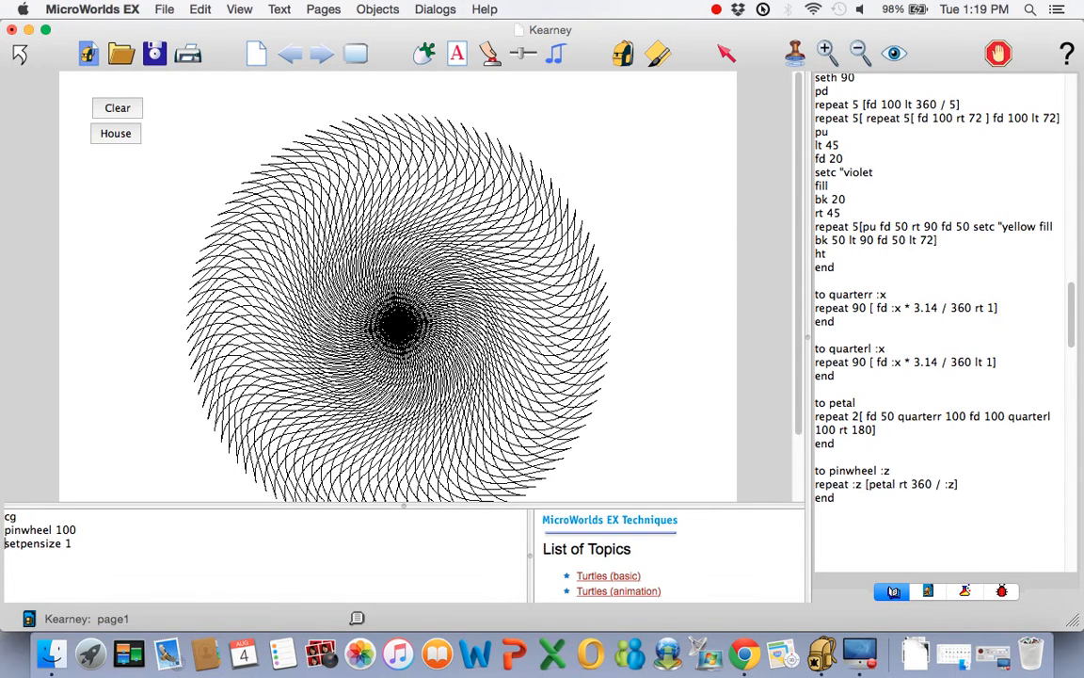
mouse_move(794, 384)
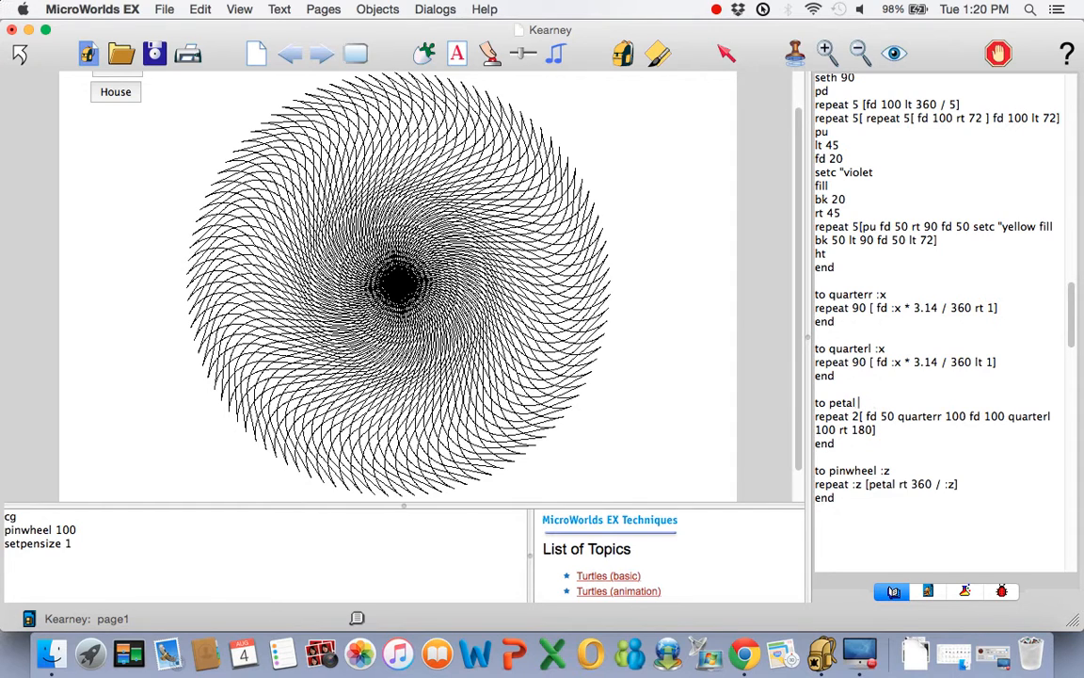
Add :x and :y inputs to petal for forward distance and quarter size
text(:x)
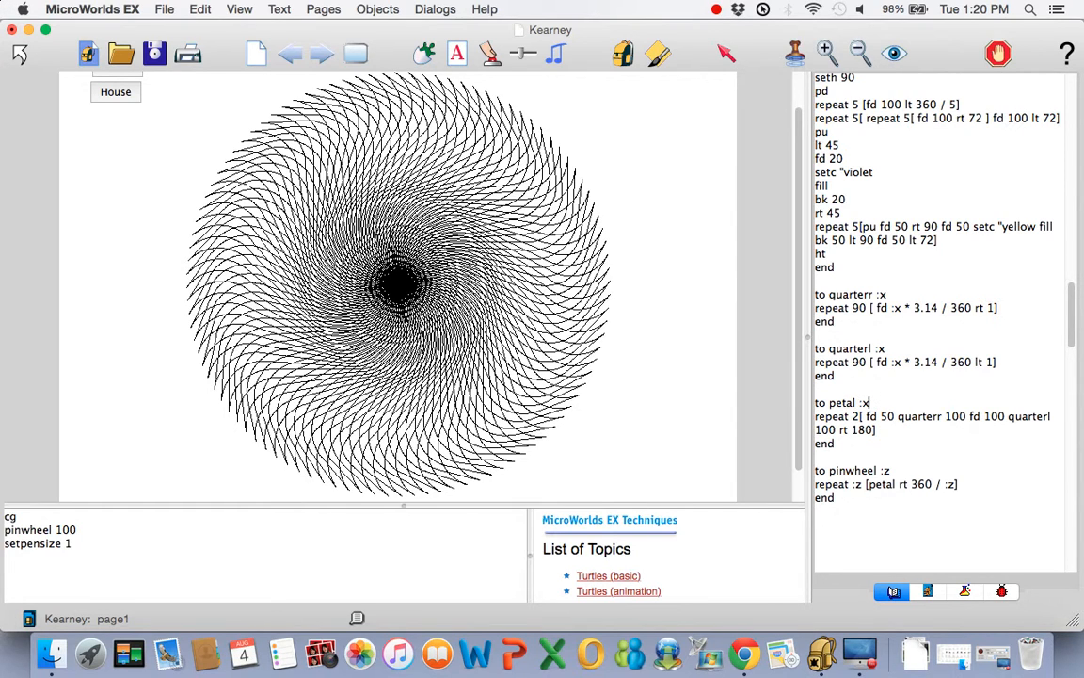
text(:y)
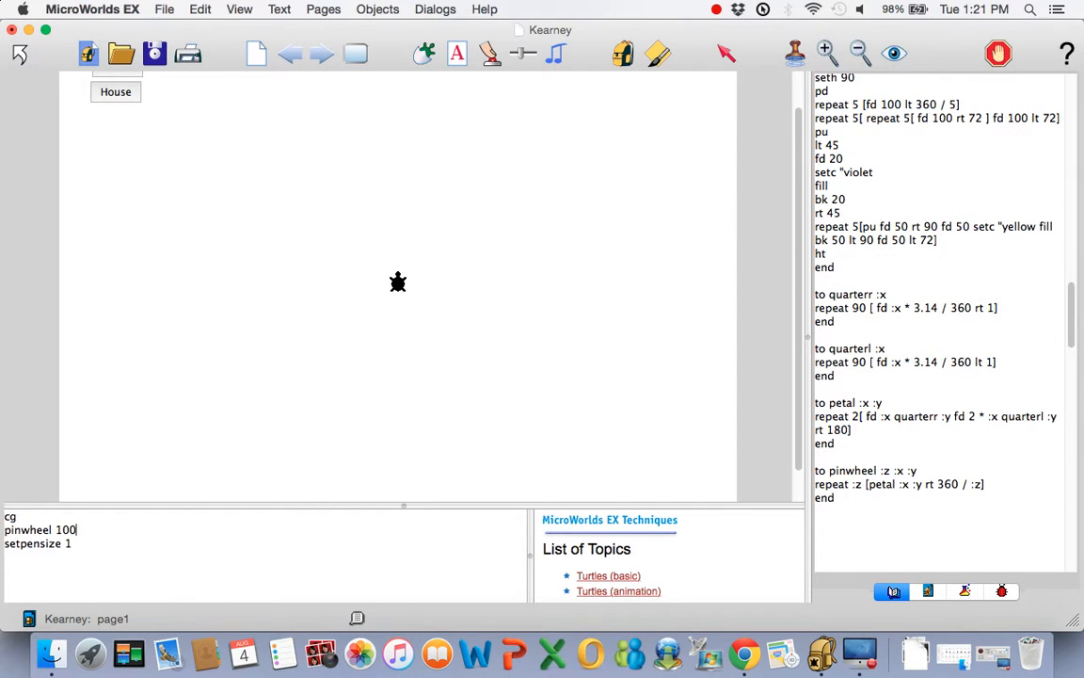
Edit the pinwheel command arguments, fixing the petal count and entering 50, 100 and 4
key(backspace)
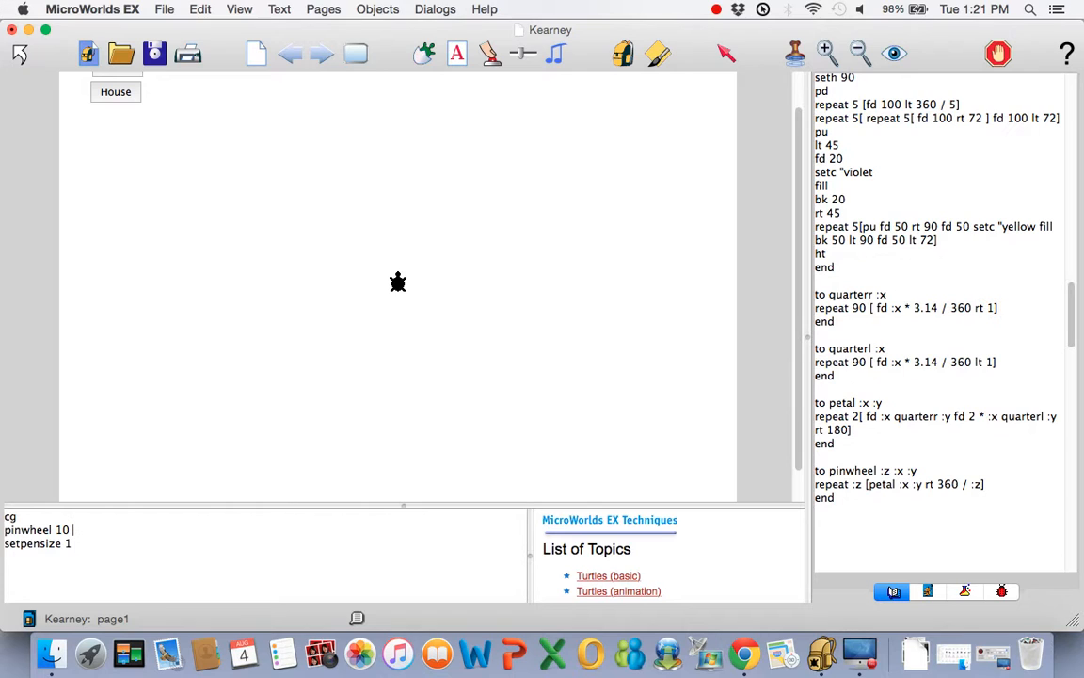
text(50)
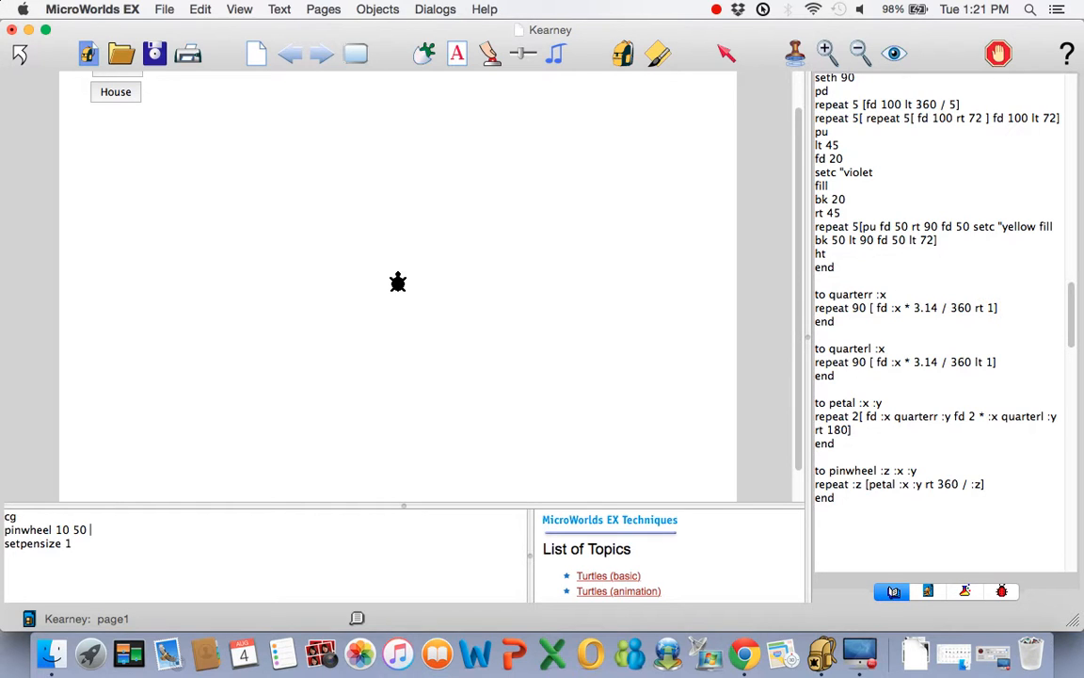
text(100)
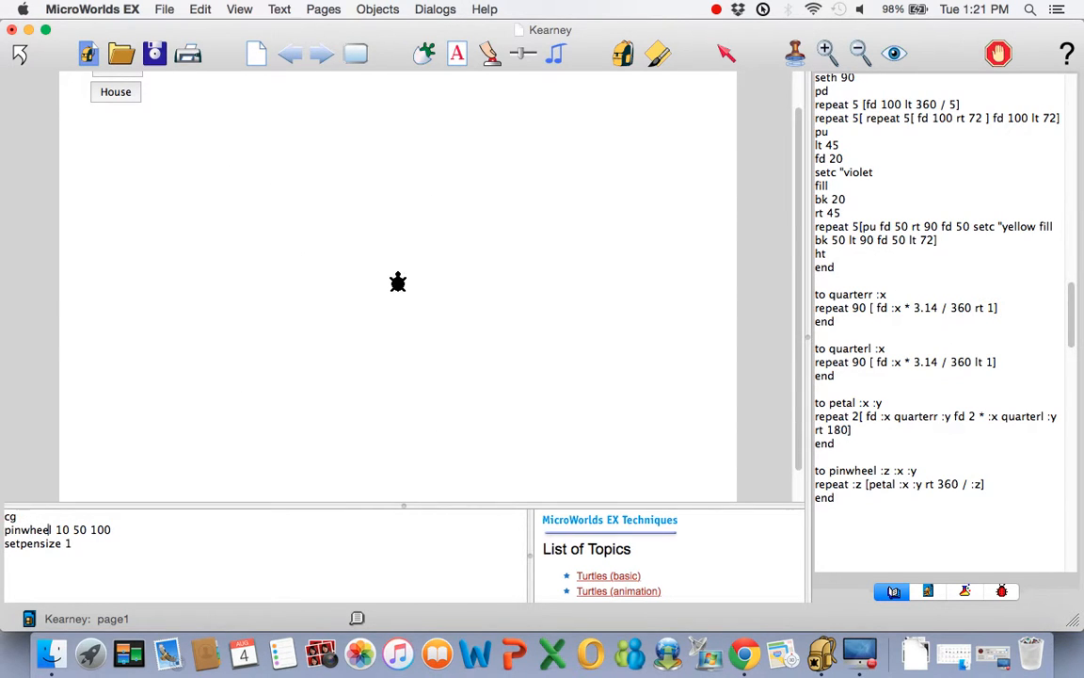
text(4)
text(5 25)
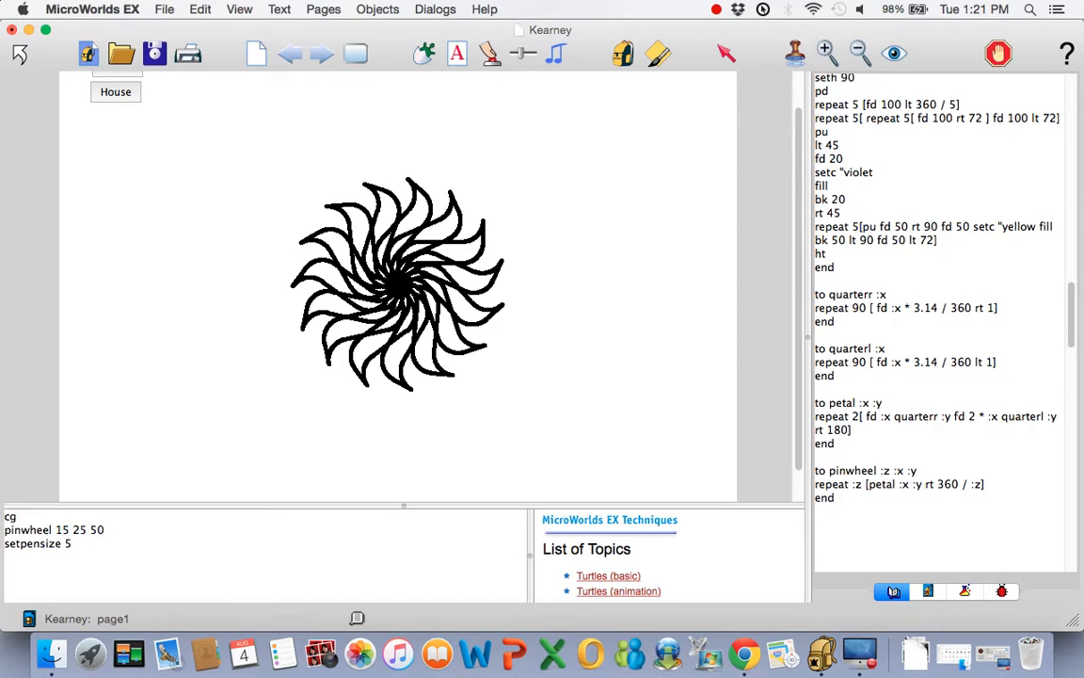
mouse_move(230, 505)
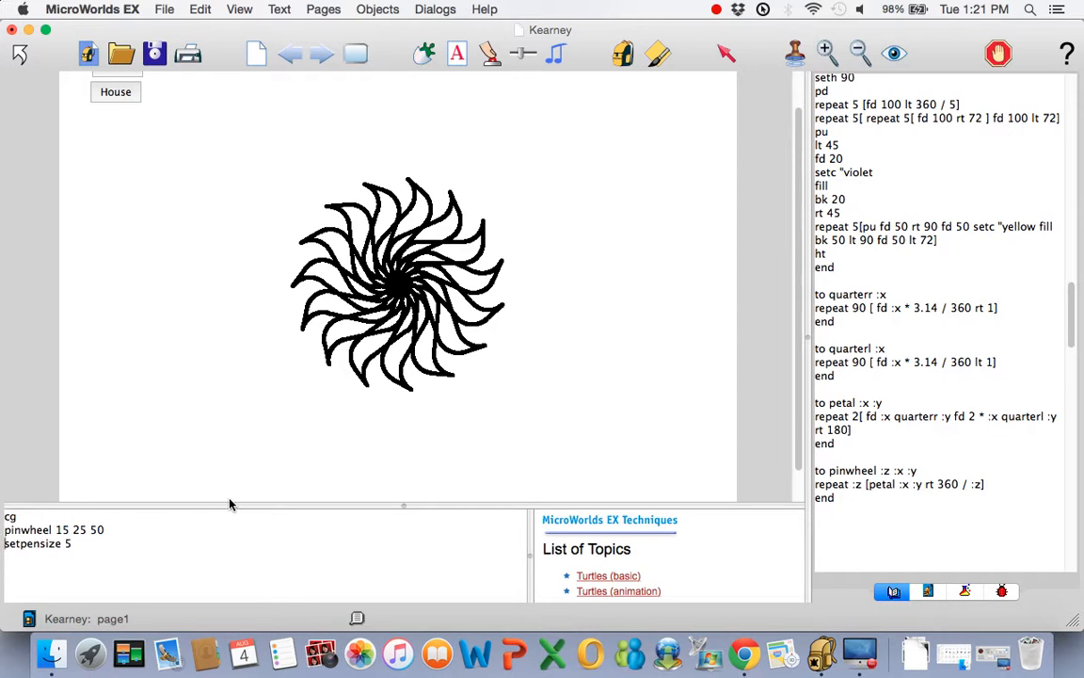